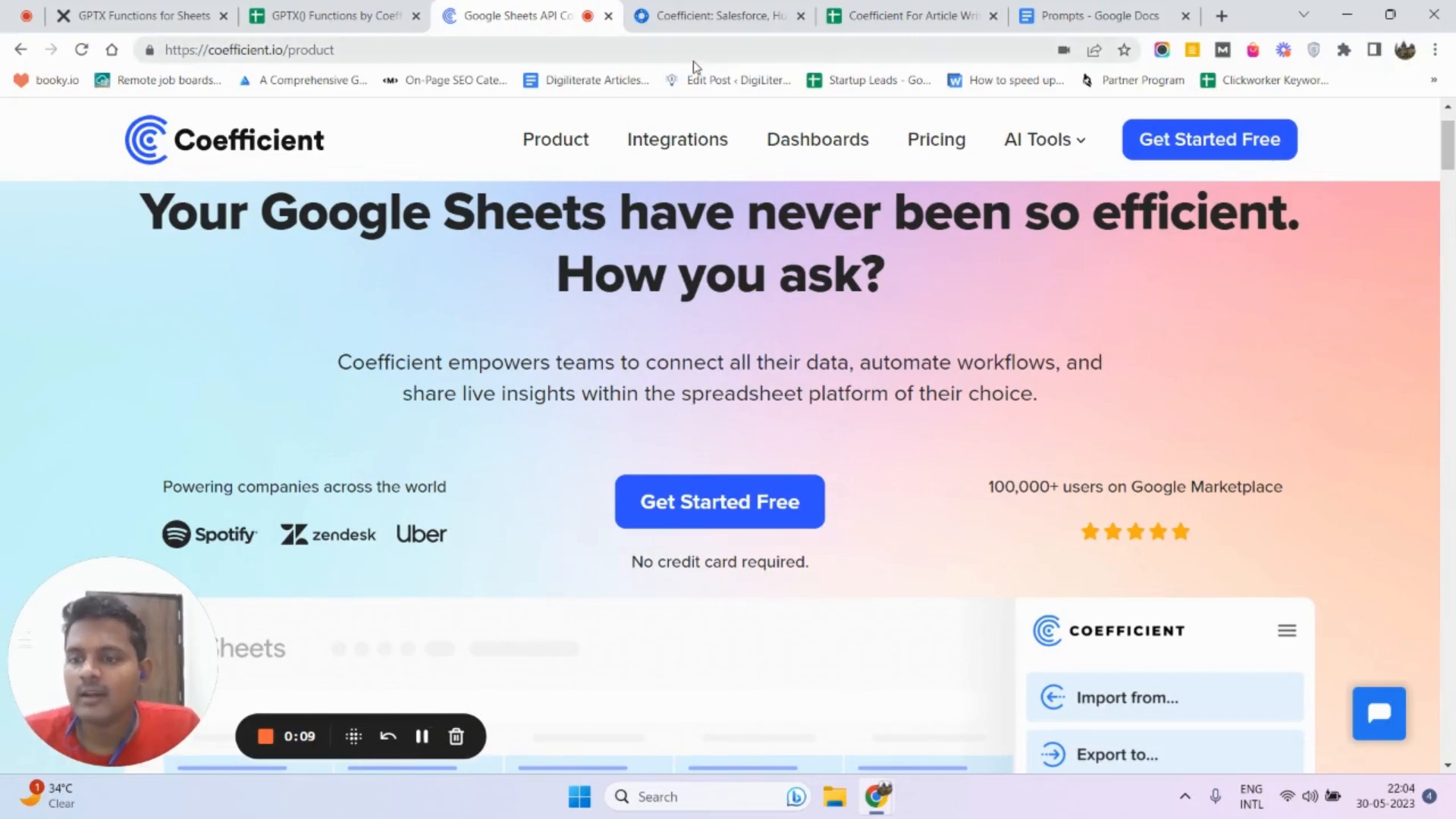
- Switch to the 'Coefficient For Article Writing' spreadsheet tab
{"action": "left_click", "coordinate": [720, 16]}
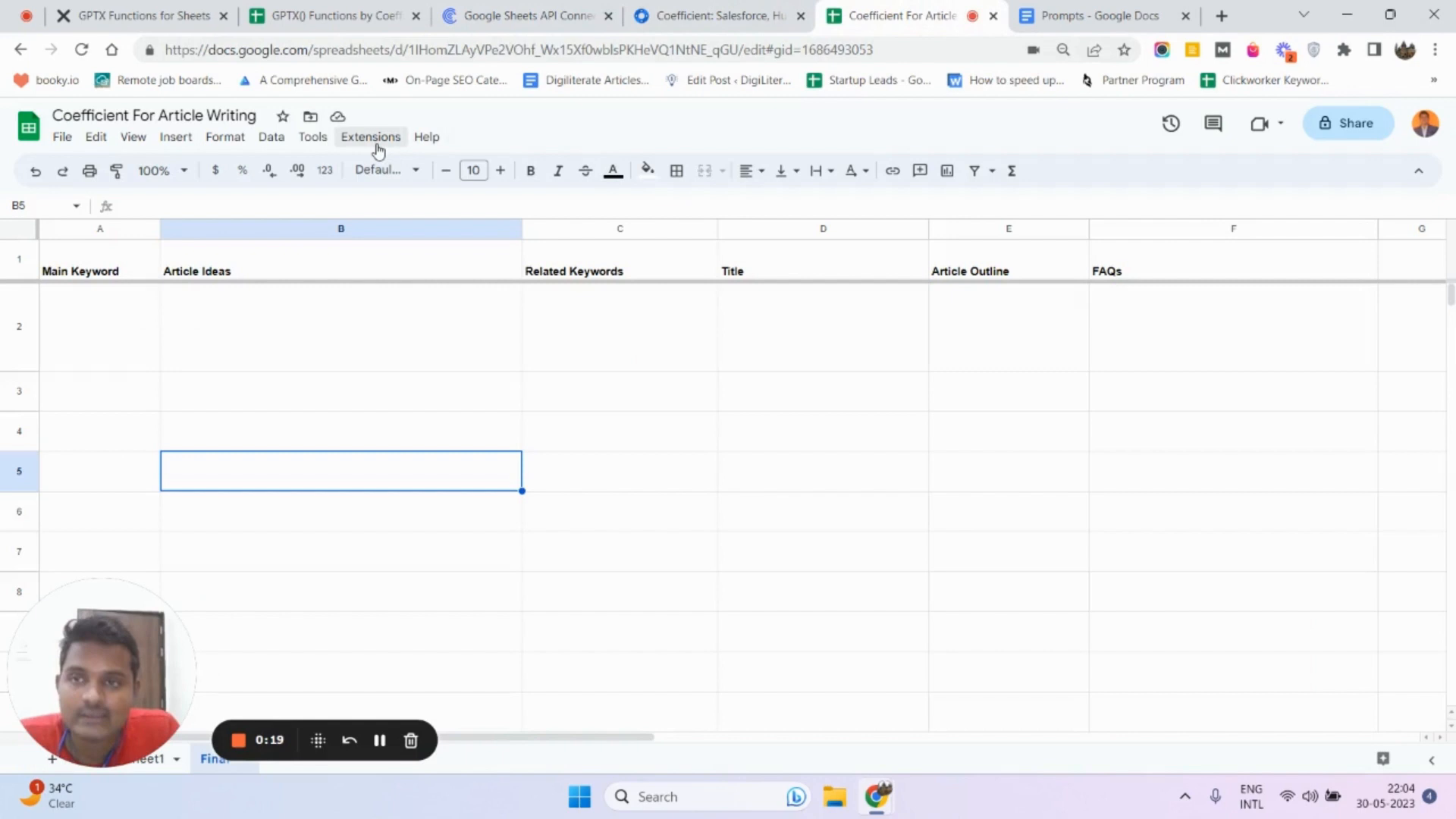
- Launch the Coefficient add-on from the Extensions menu
{"action": "left_click", "coordinate": [370, 137]}
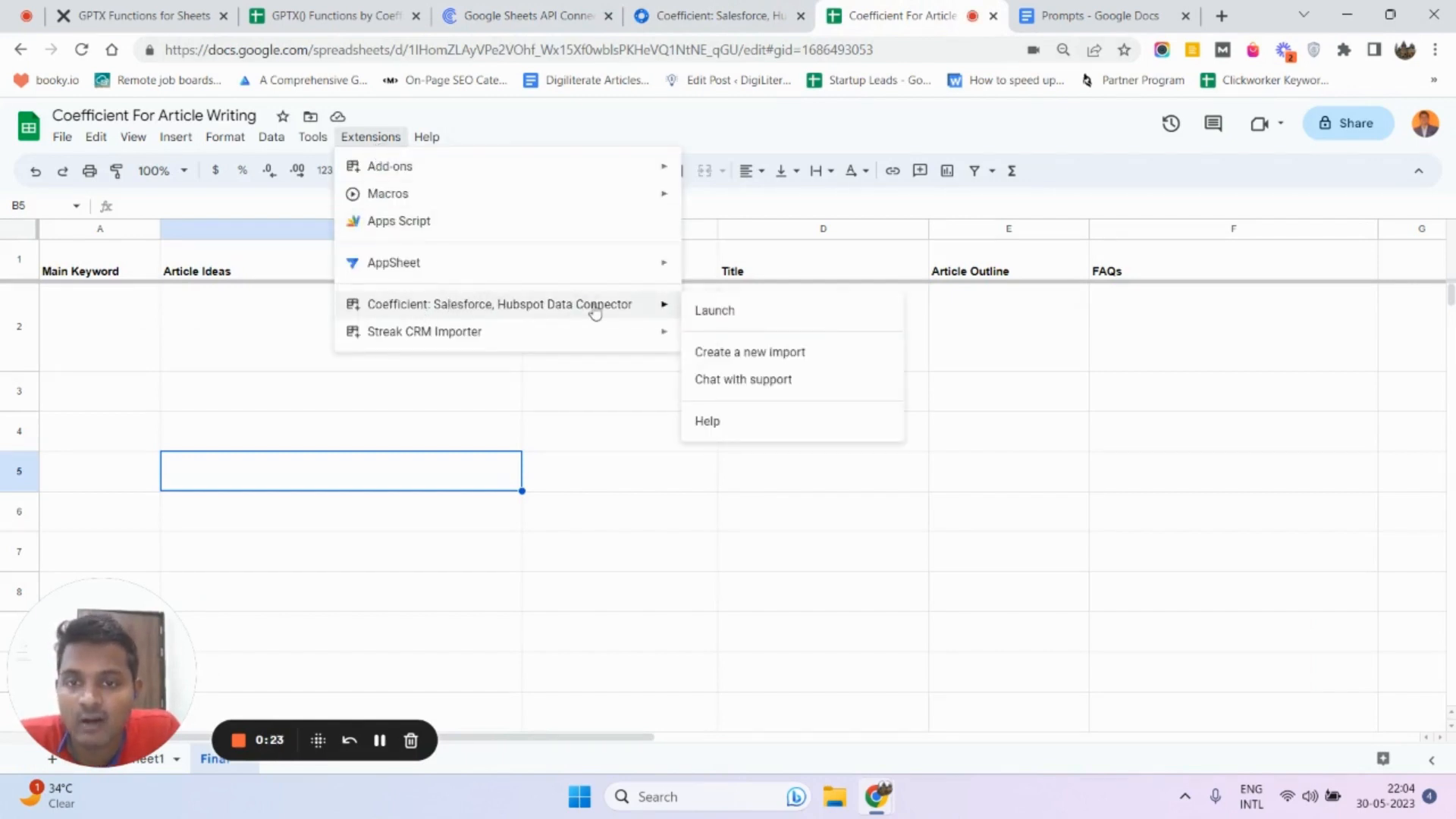
{"action": "left_click", "coordinate": [713, 317]}
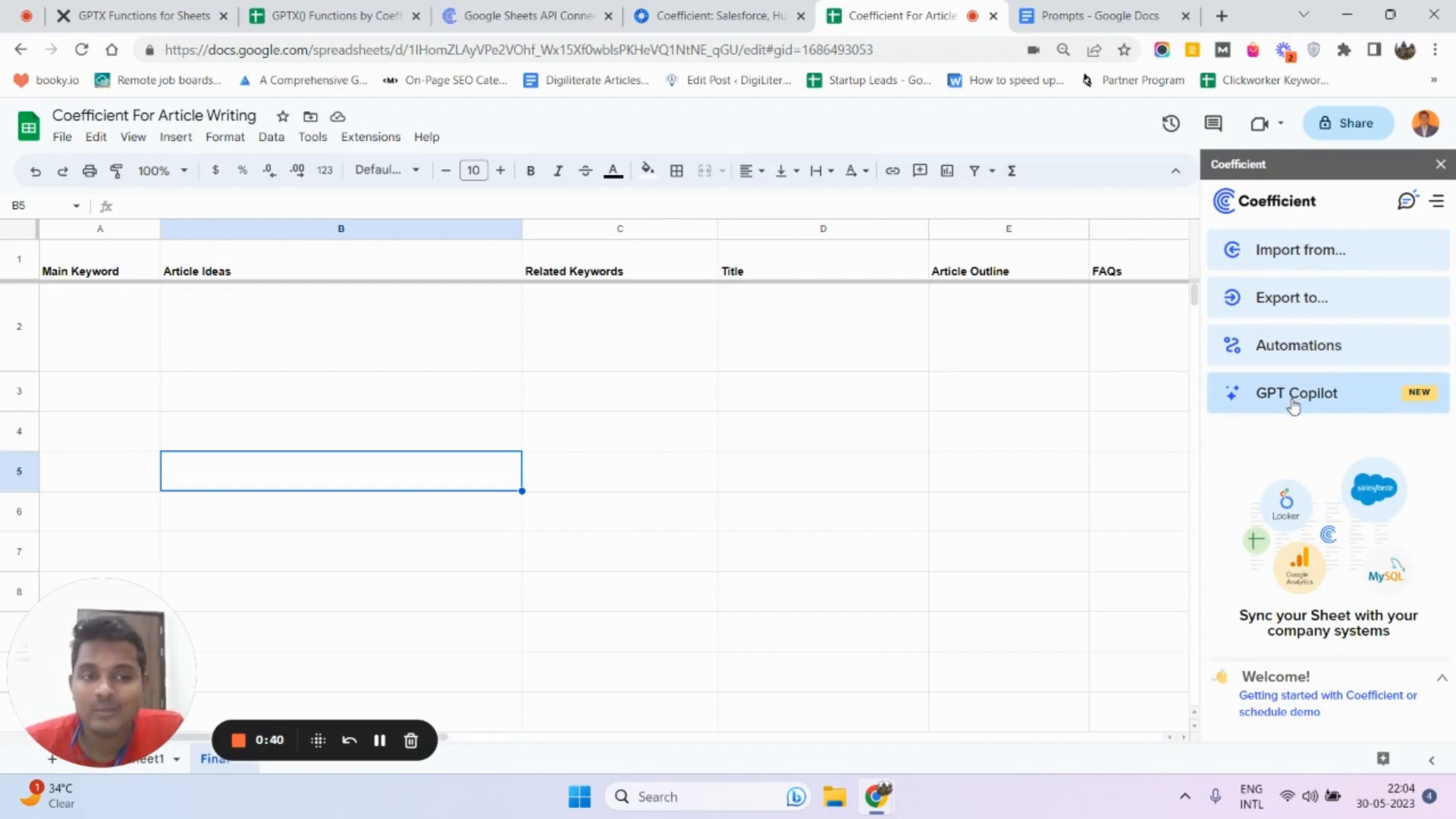
- Browse Coefficient's GPT Copilot functions, then switch to the GPTX() Functions reference sheet
{"action": "left_click", "coordinate": [1295, 394]}
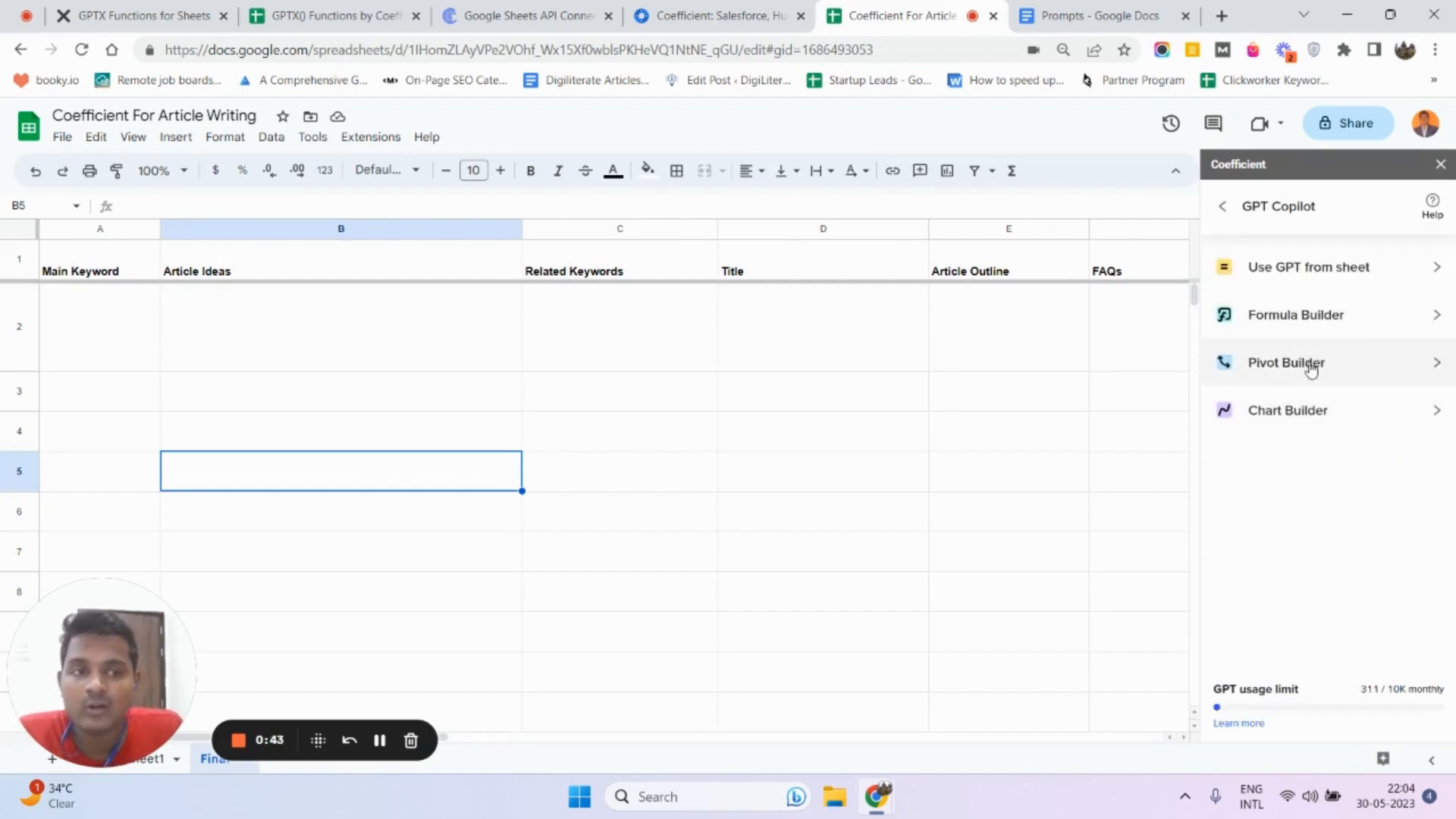
{"action": "mouse_move", "coordinate": [1314, 418]}
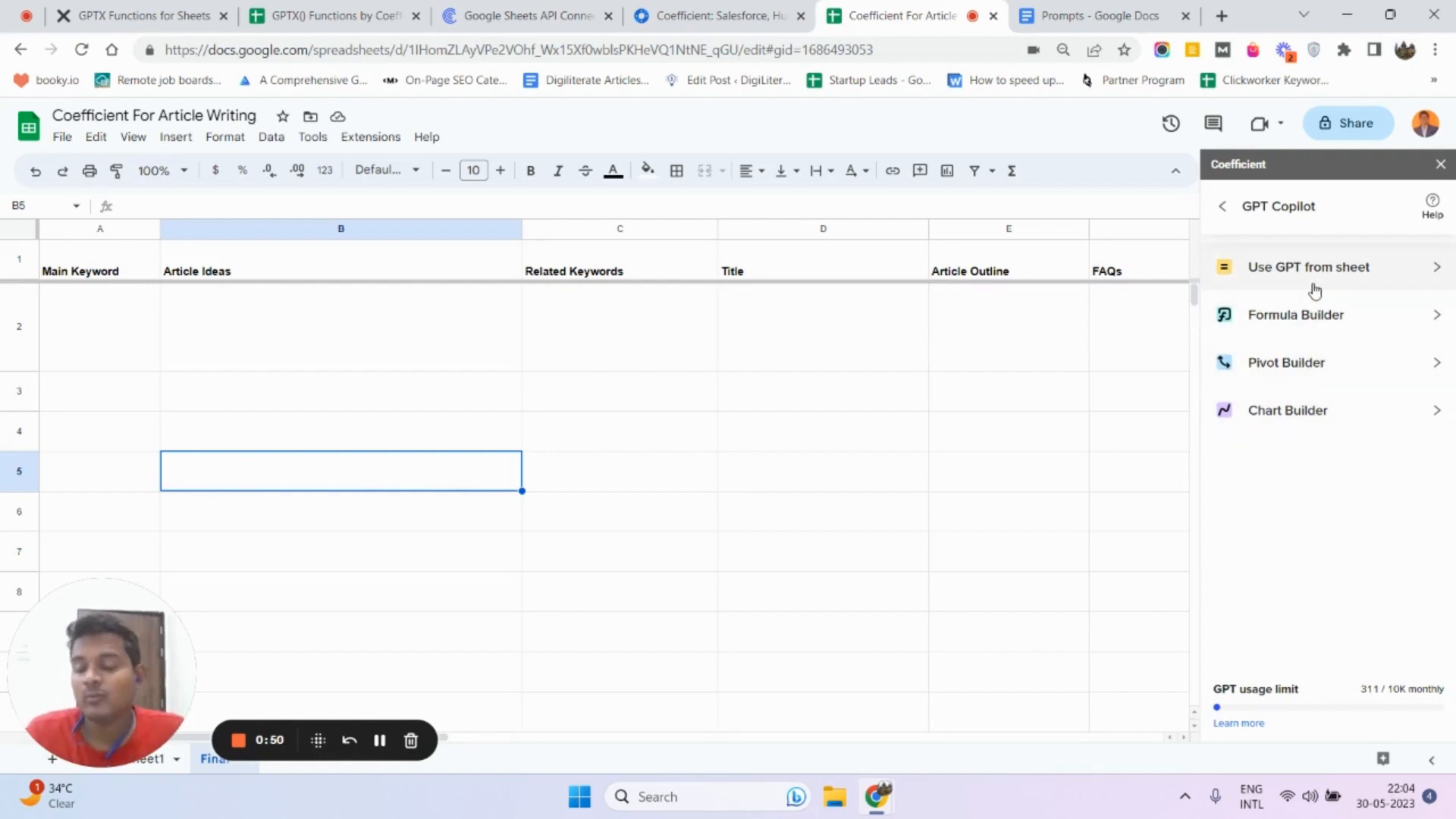
{"action": "left_click", "coordinate": [1308, 267]}
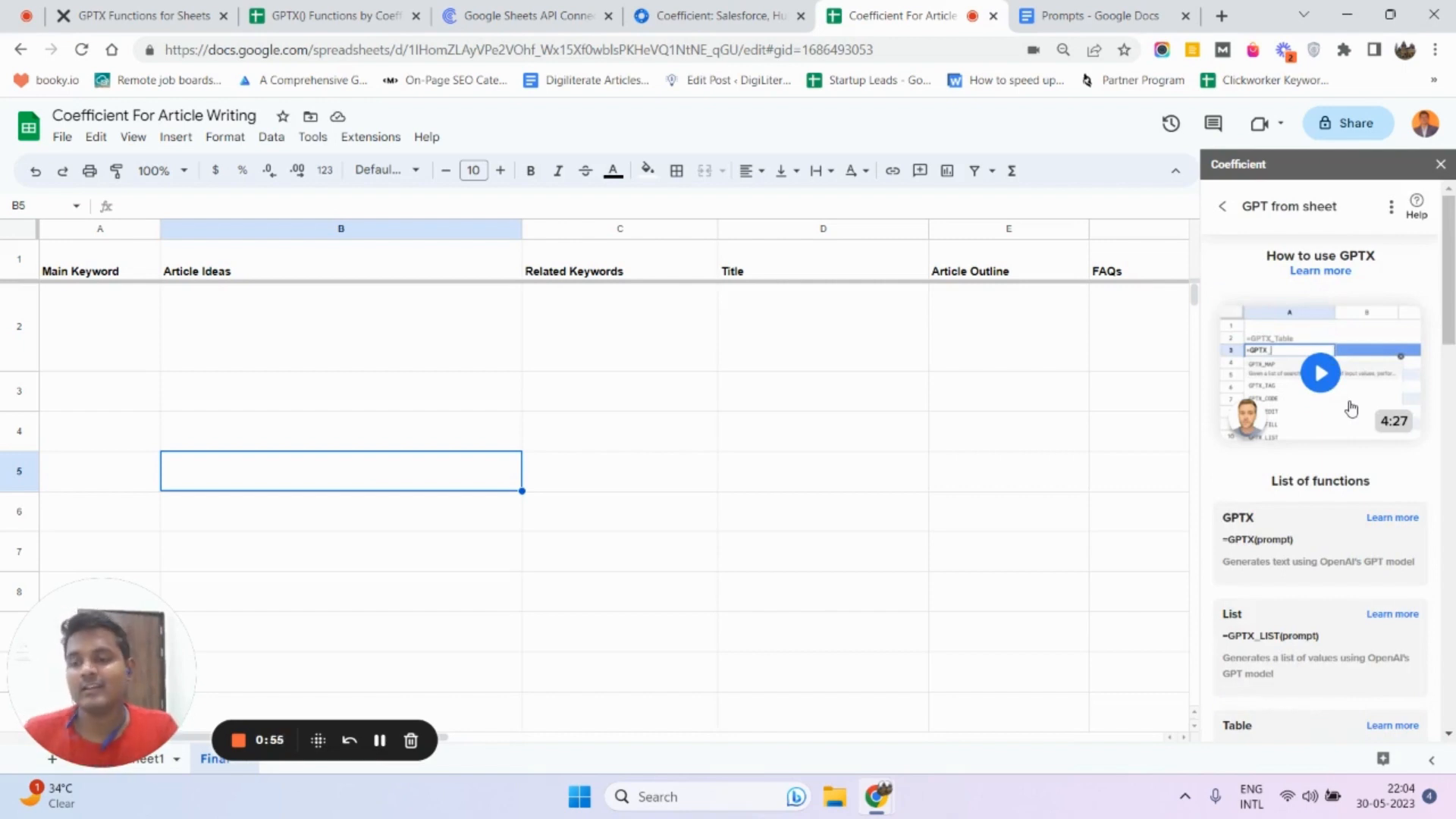
{"action": "scroll", "scroll_direction": "down", "scroll_amount": 3}
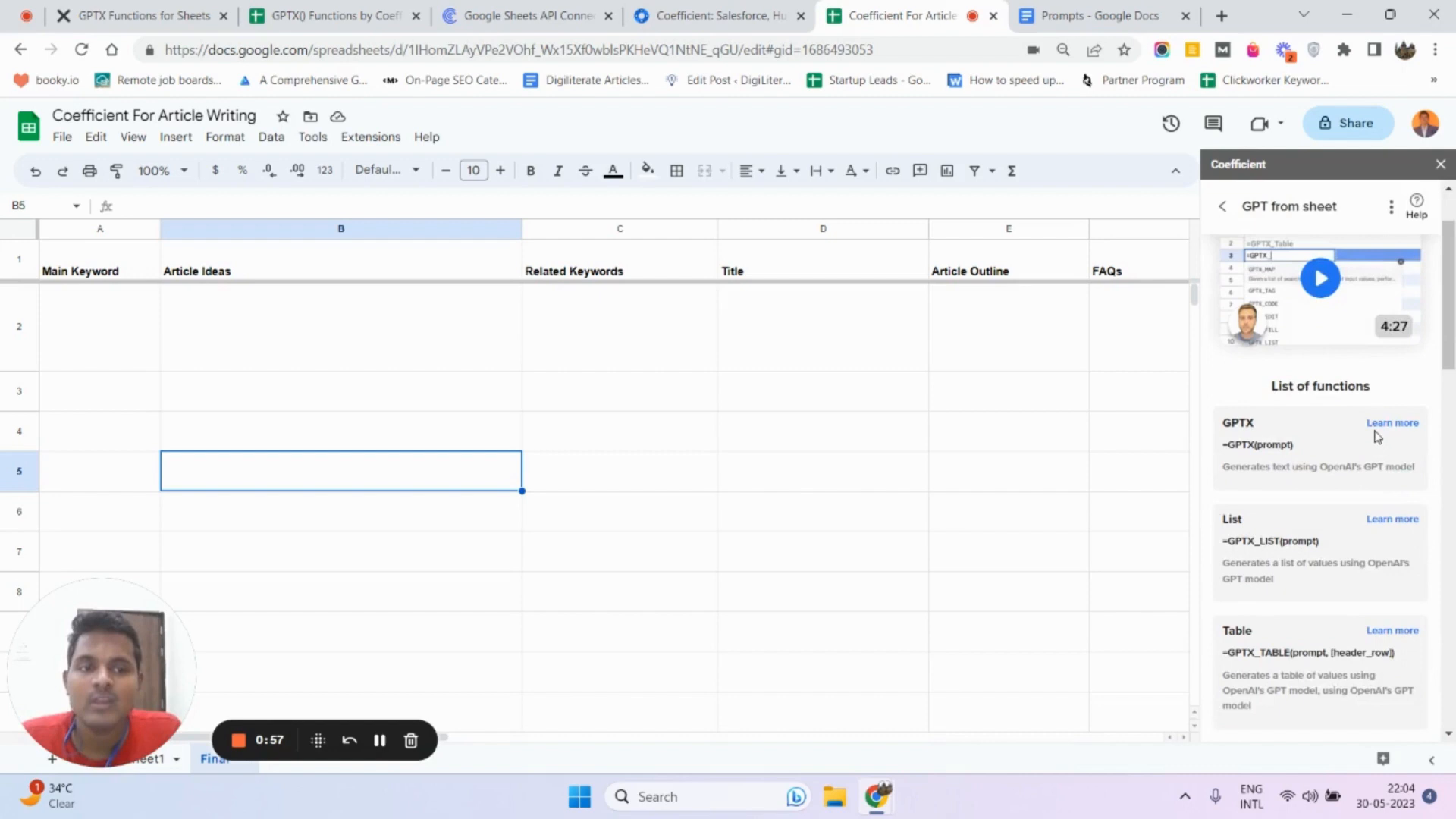
{"action": "scroll", "scroll_direction": "down", "scroll_amount": 3}
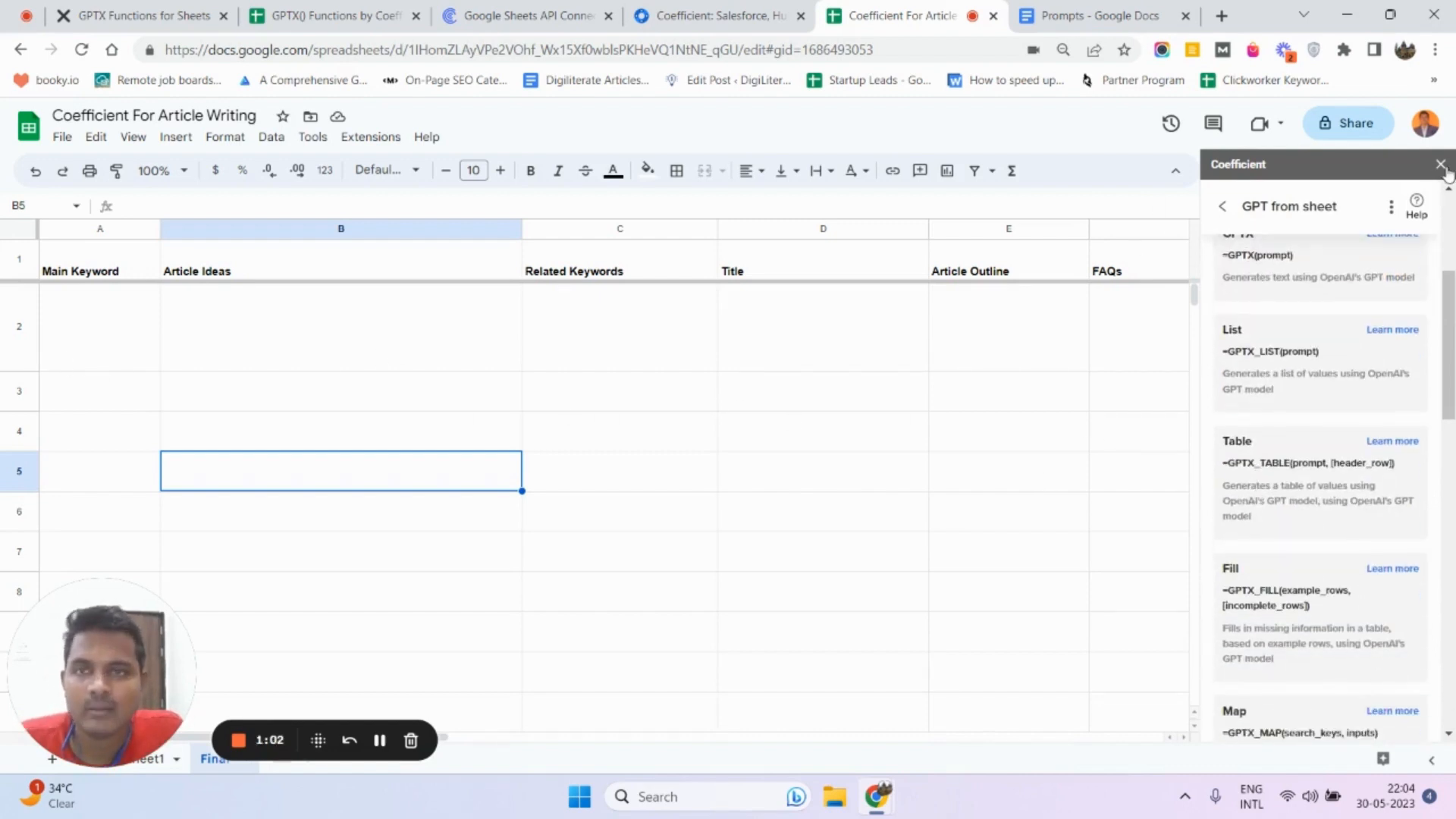
{"action": "left_click", "coordinate": [329, 15]}
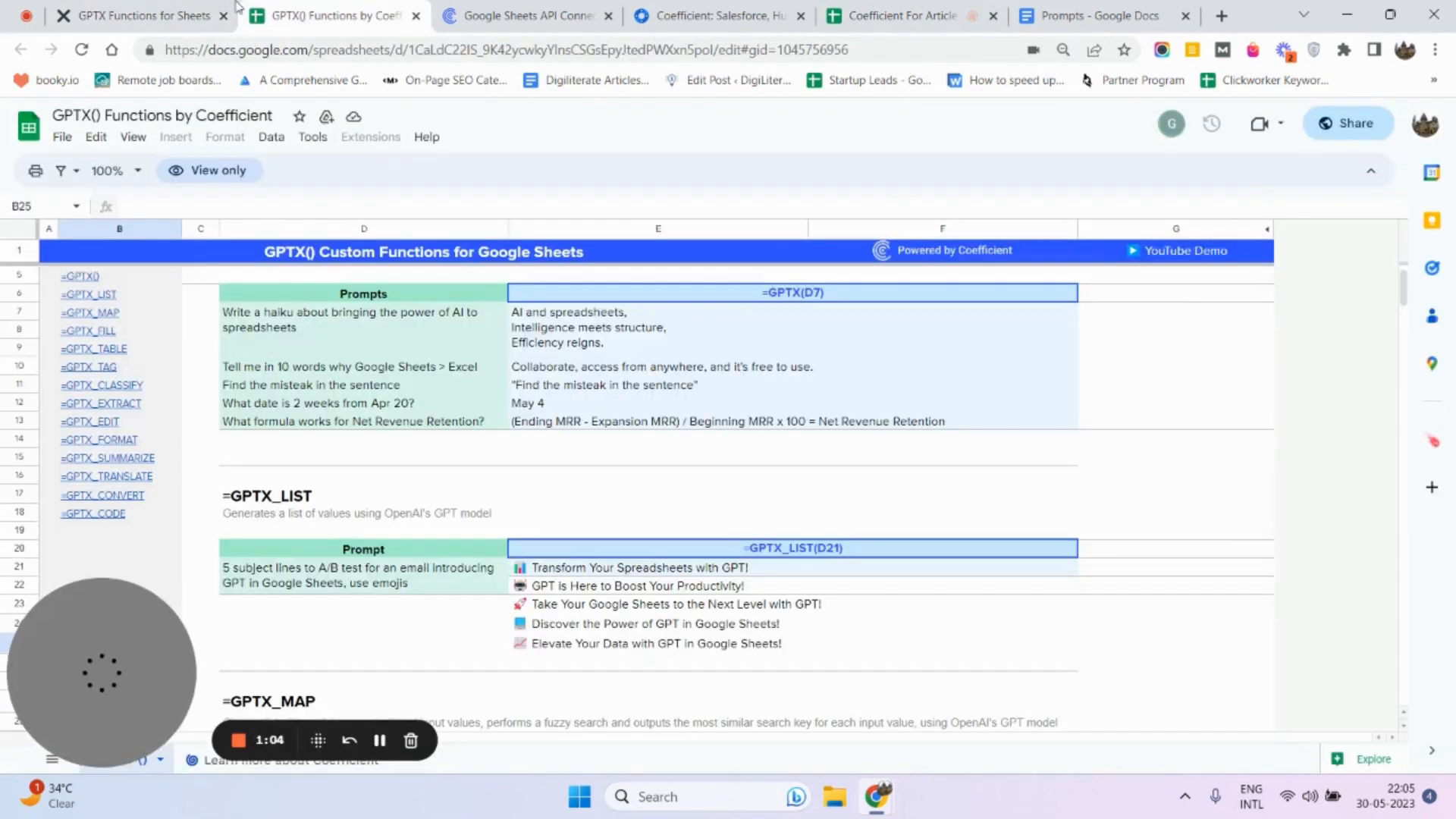
- Read the GPTX usage section in the Notion docs, then switch to the Prompts document
{"action": "left_click", "coordinate": [137, 17]}
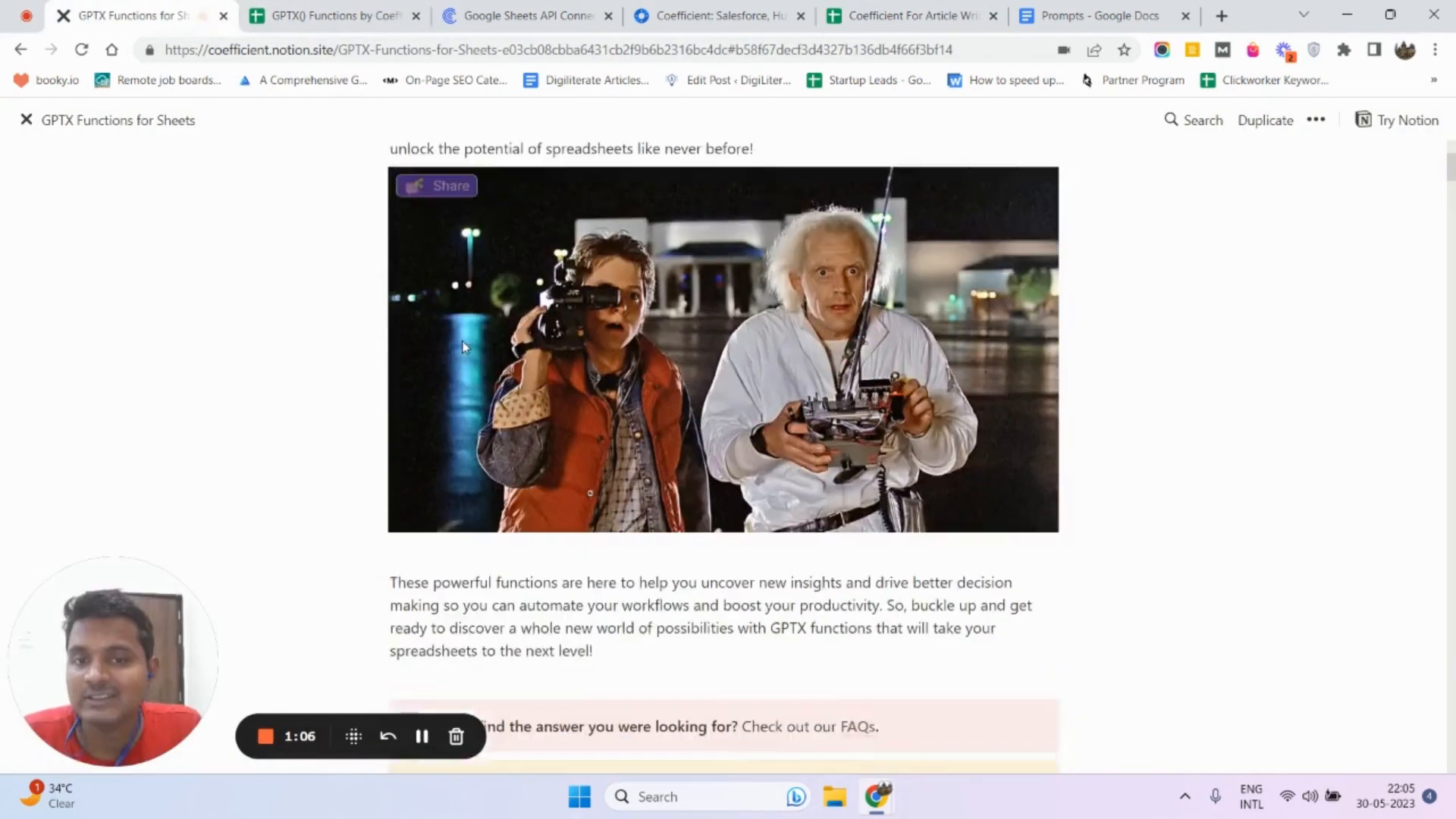
{"action": "scroll", "scroll_direction": "down", "scroll_amount": 3}
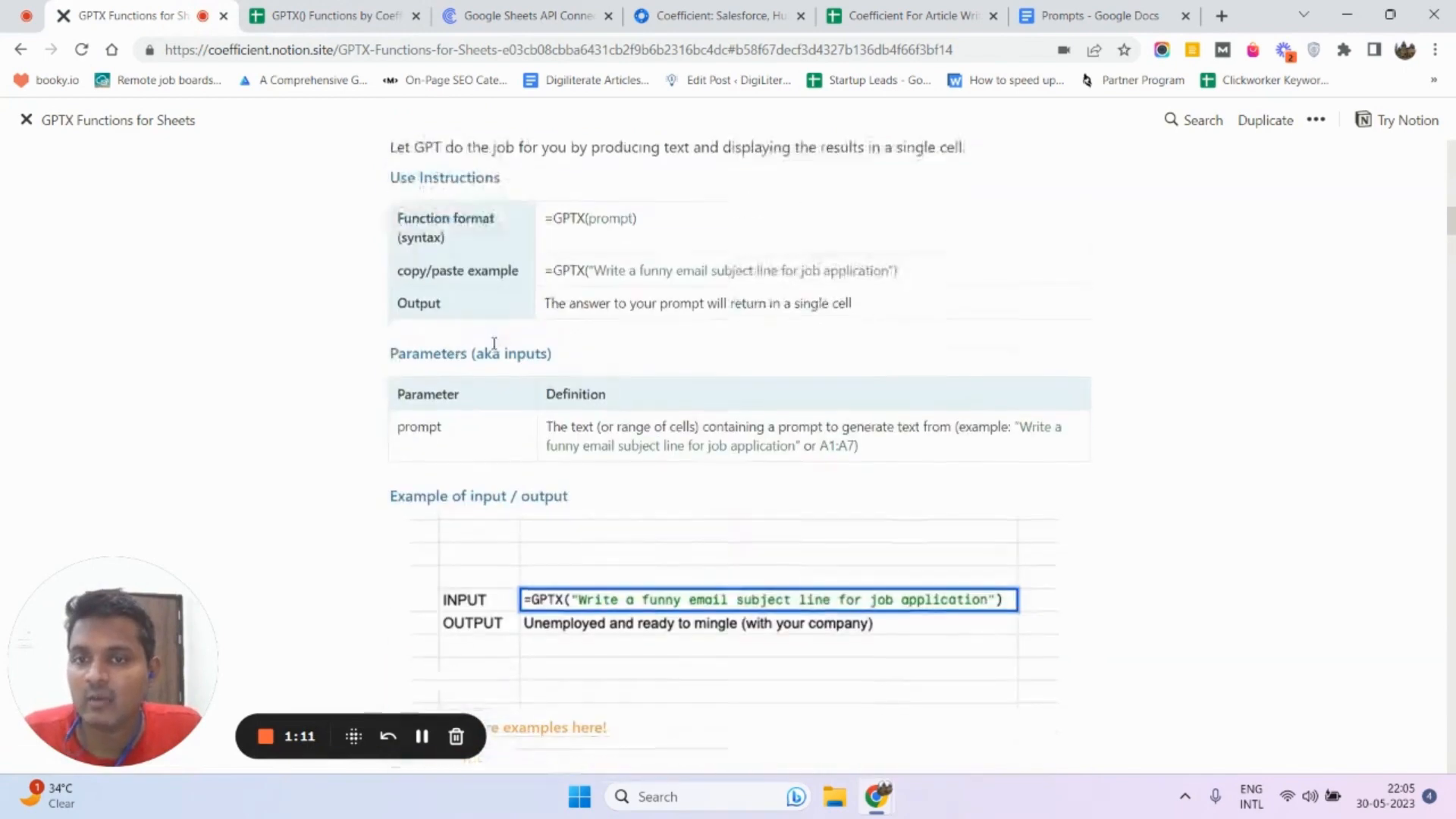
{"action": "left_click", "coordinate": [910, 15]}
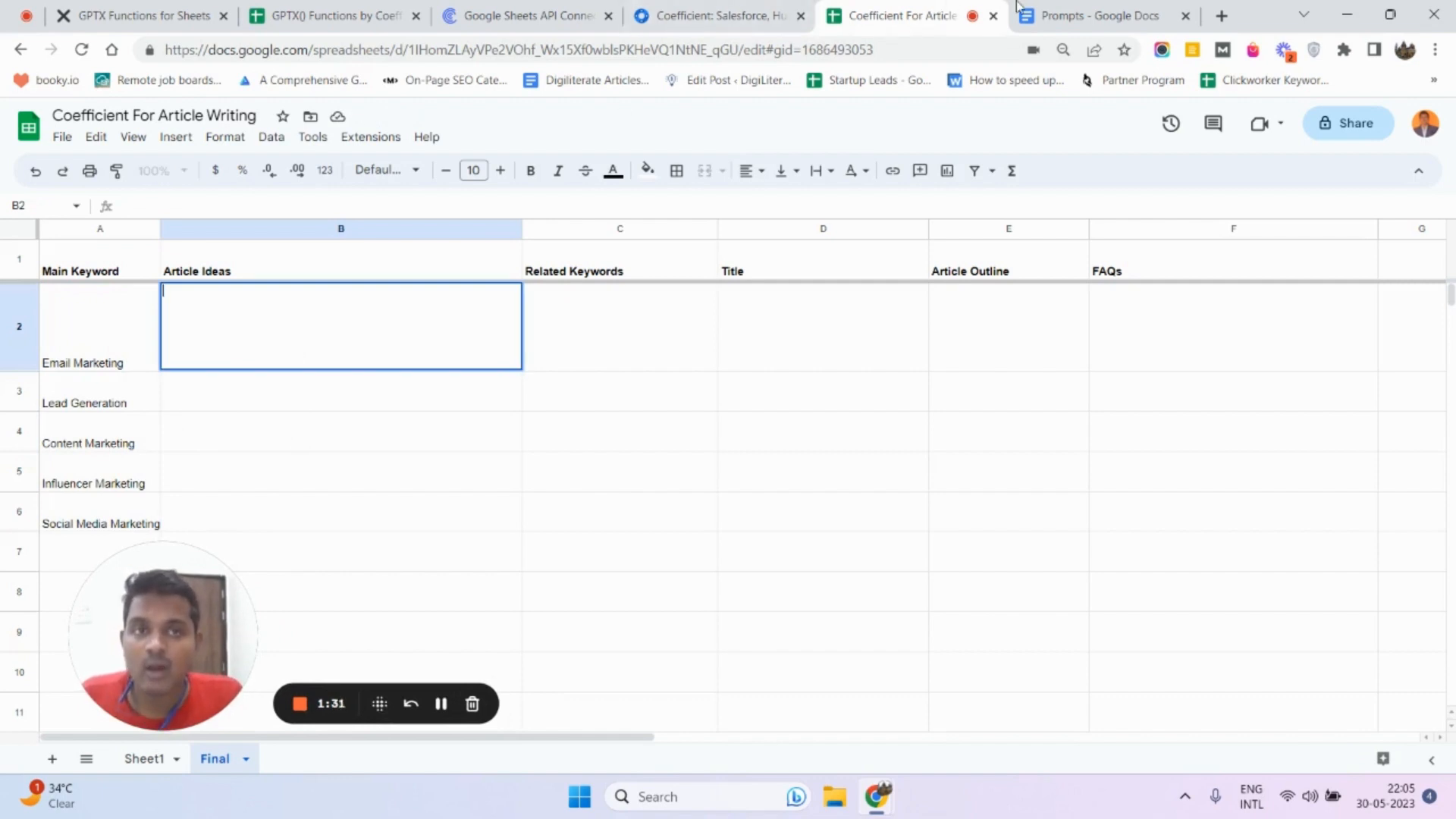
{"action": "left_click", "coordinate": [1099, 15]}
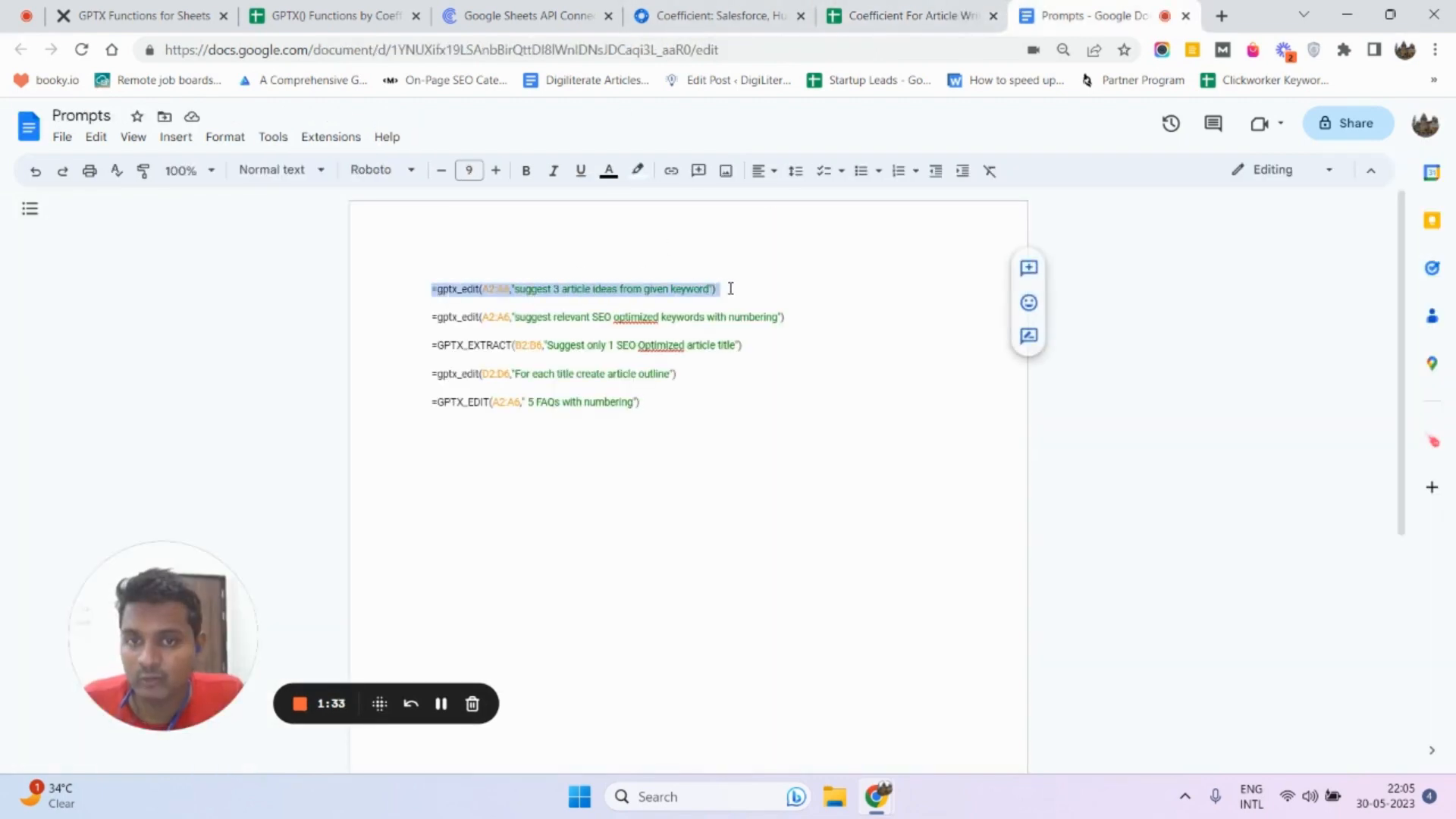
- Enter =gptx_edit(A2:A6,"suggest 3 article ideas from given keyword") in B2
{"action": "left_click", "coordinate": [912, 15]}
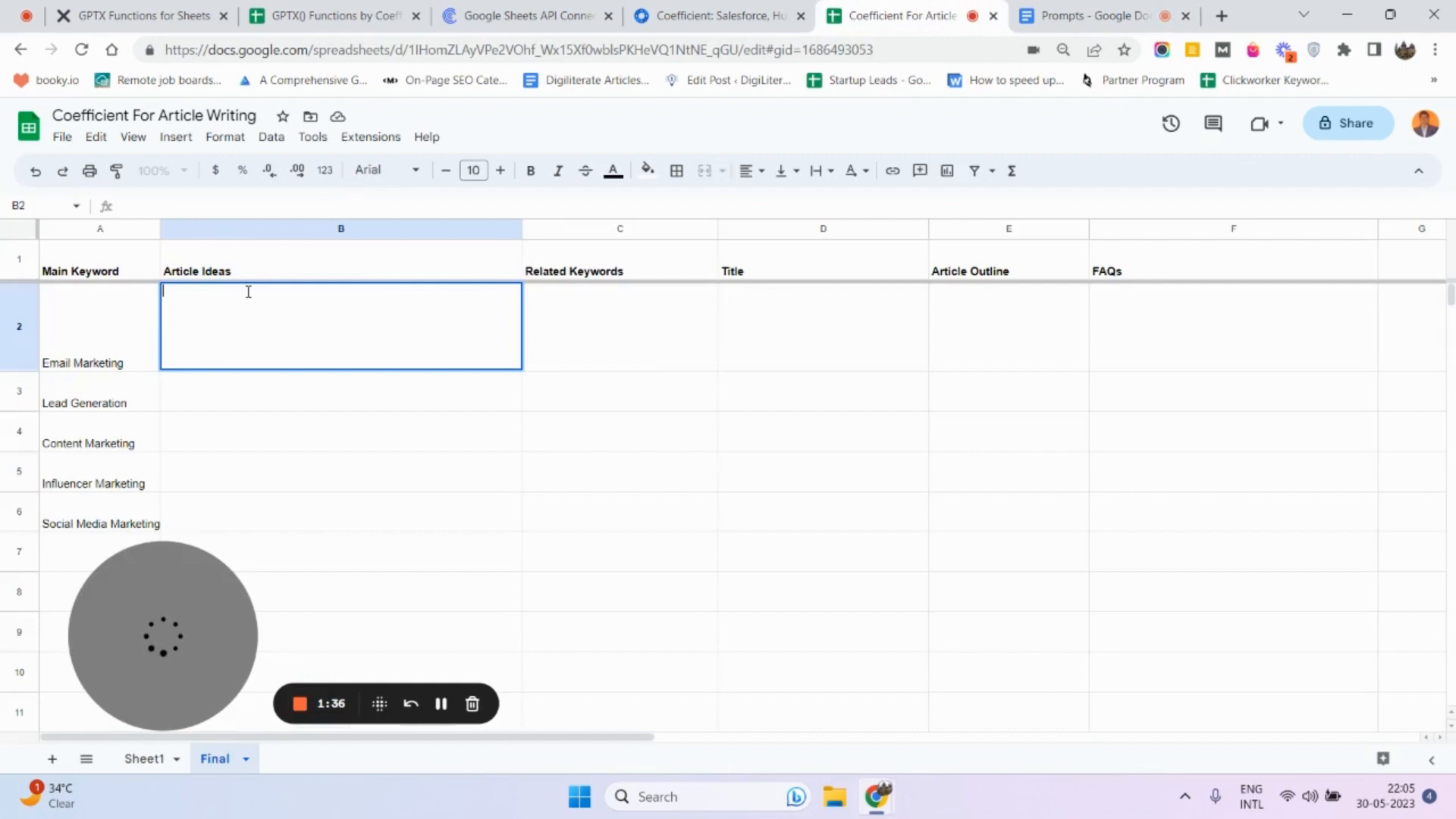
{"action": "type", "text": "=gptx_edit(A2:A6,\"suggest 3 article ideas from given keyword\")"}
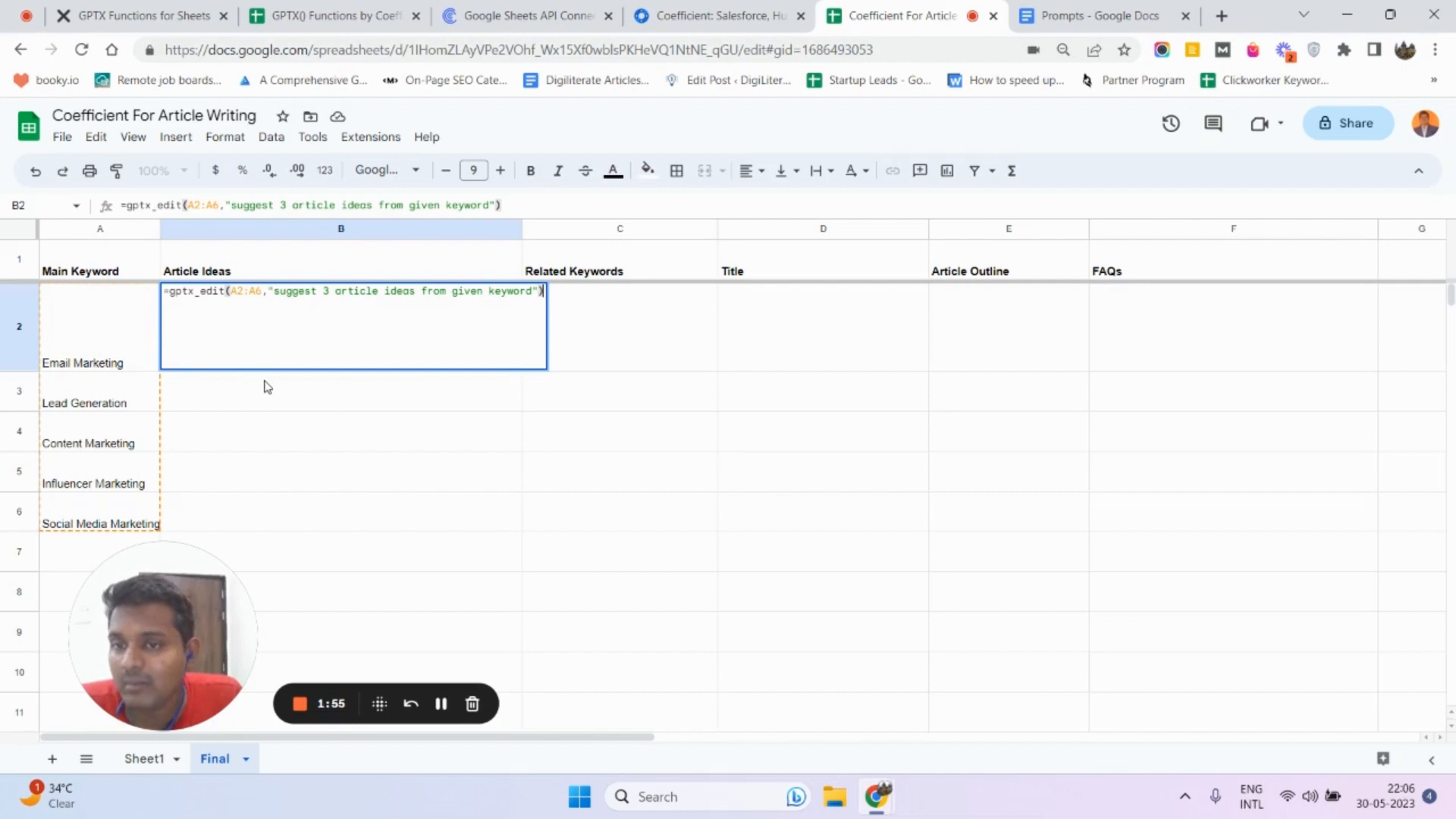
{"action": "key", "text": "Enter"}
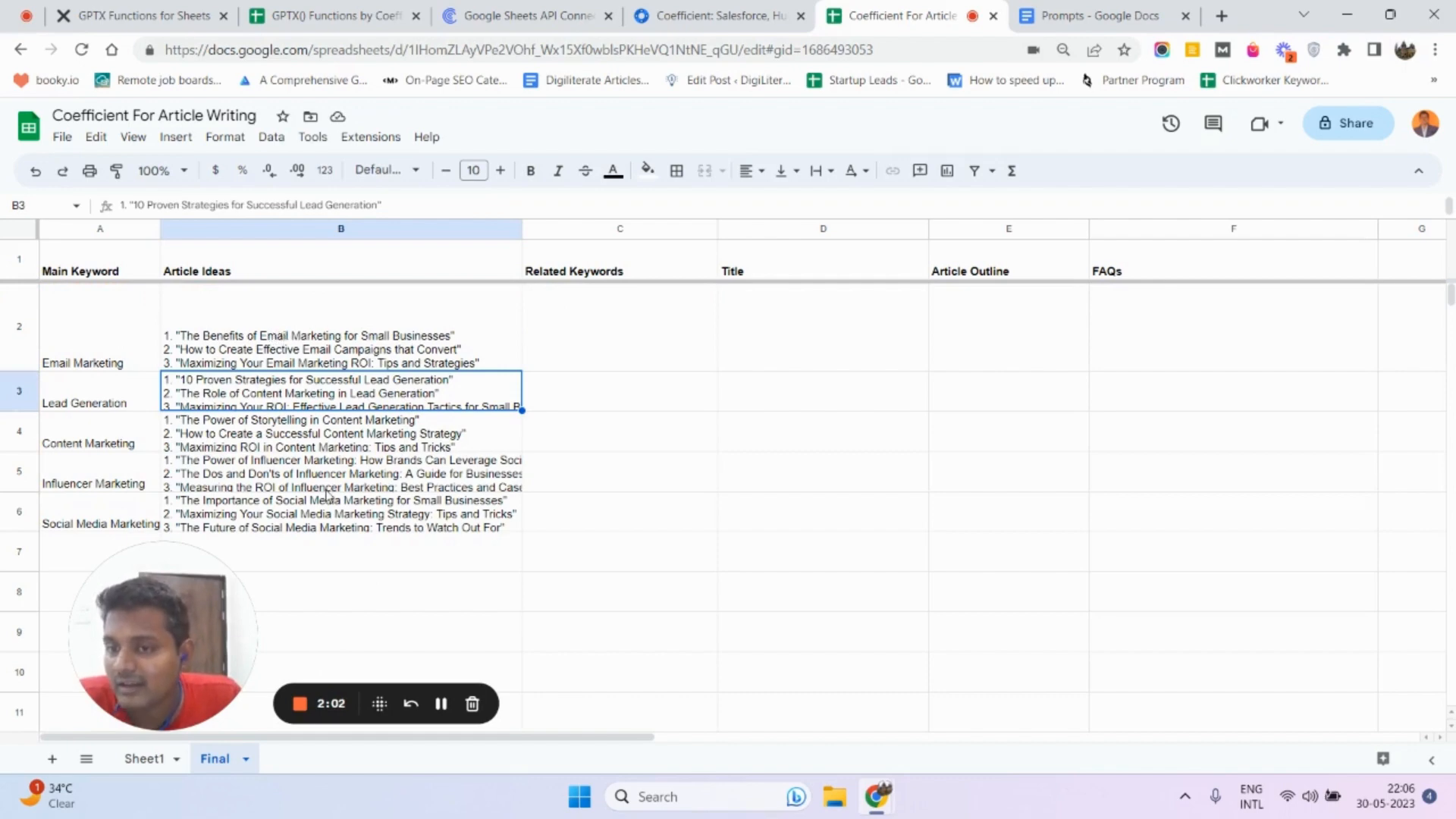
{"action": "left_click", "coordinate": [619, 326]}
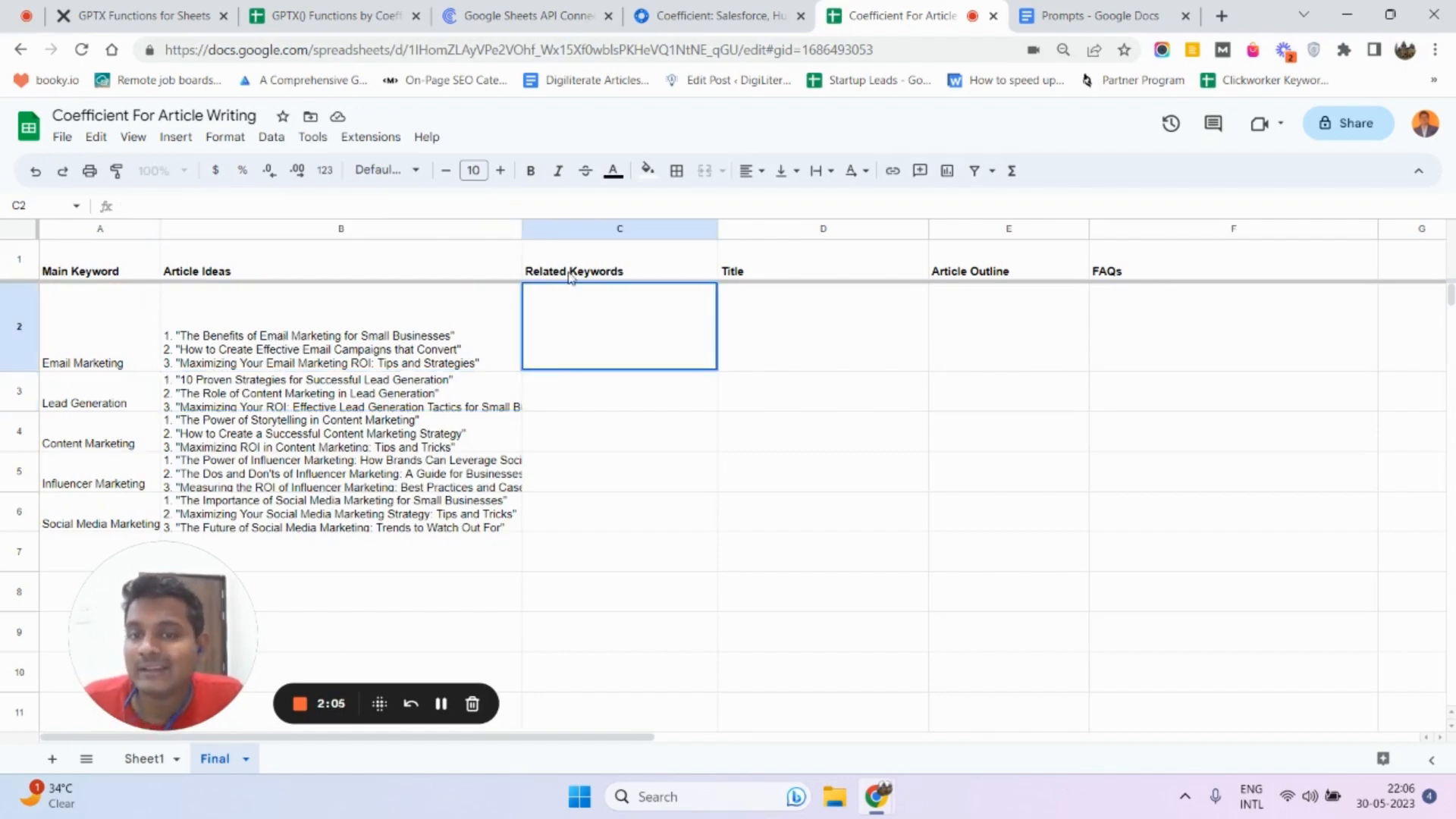
- Copy the related-keywords gptx_edit formula from the Prompts doc into C2
{"action": "left_click", "coordinate": [100, 325]}
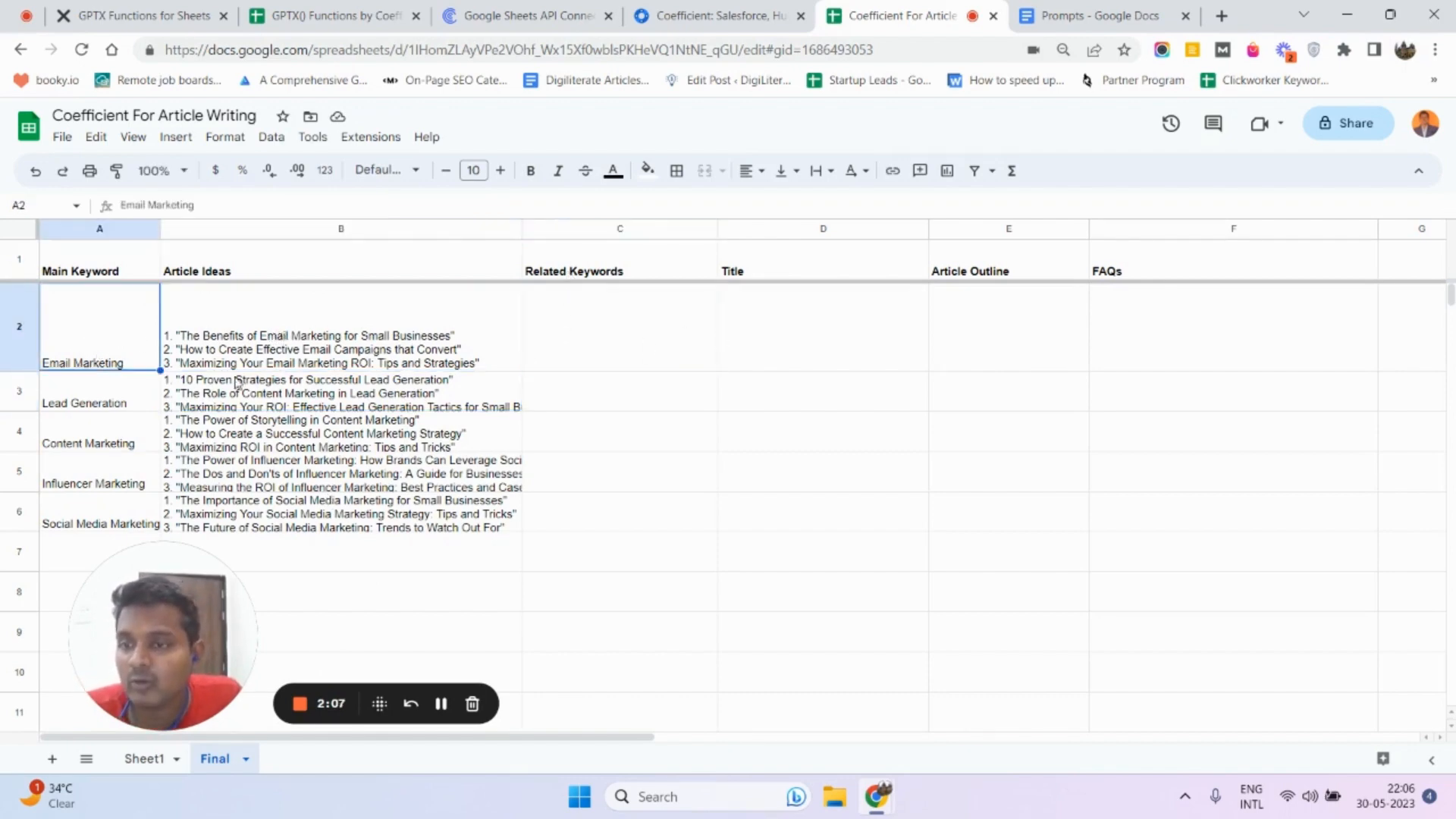
{"action": "left_click", "coordinate": [1103, 15]}
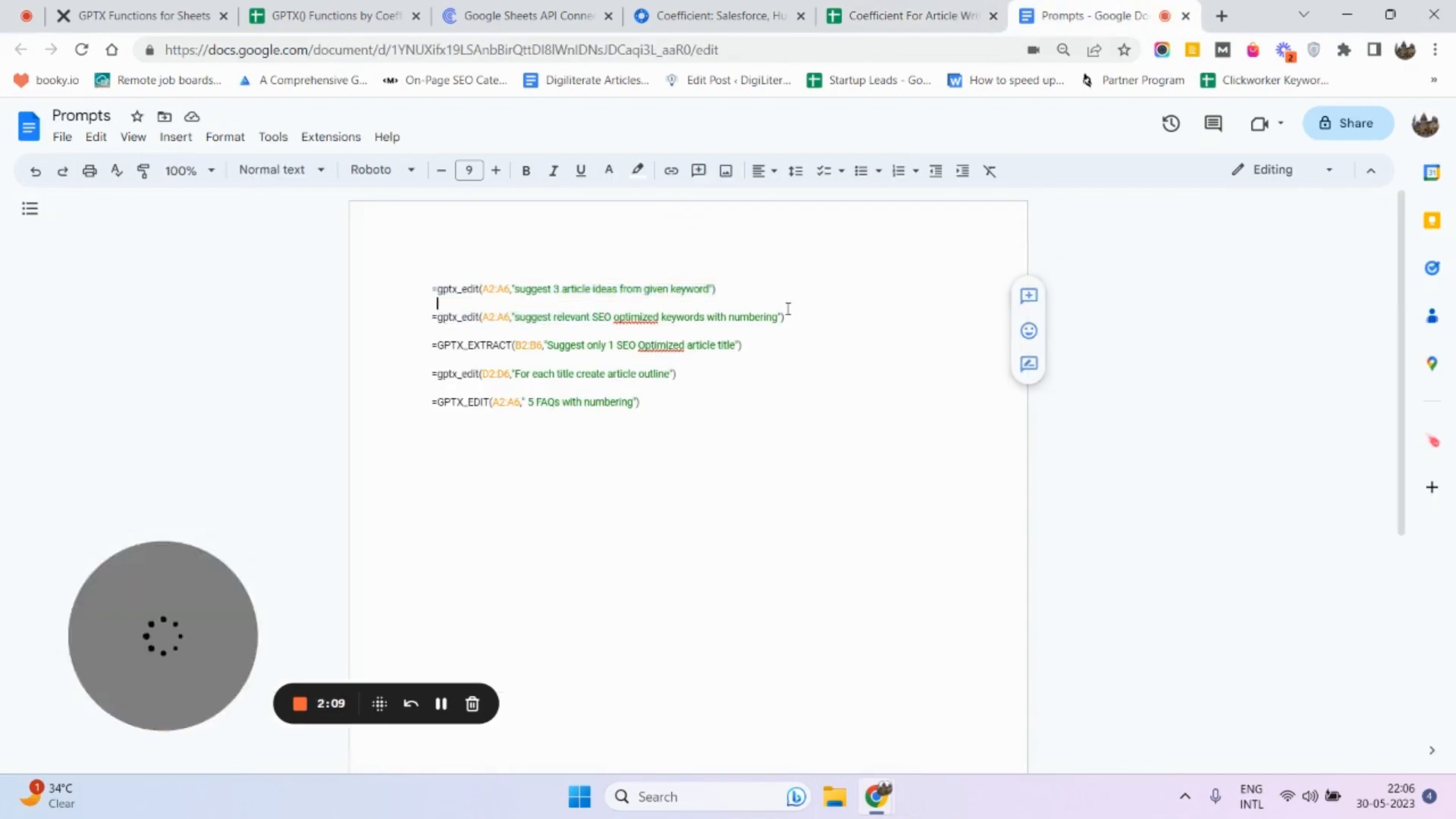
{"action": "left_click", "coordinate": [910, 15]}
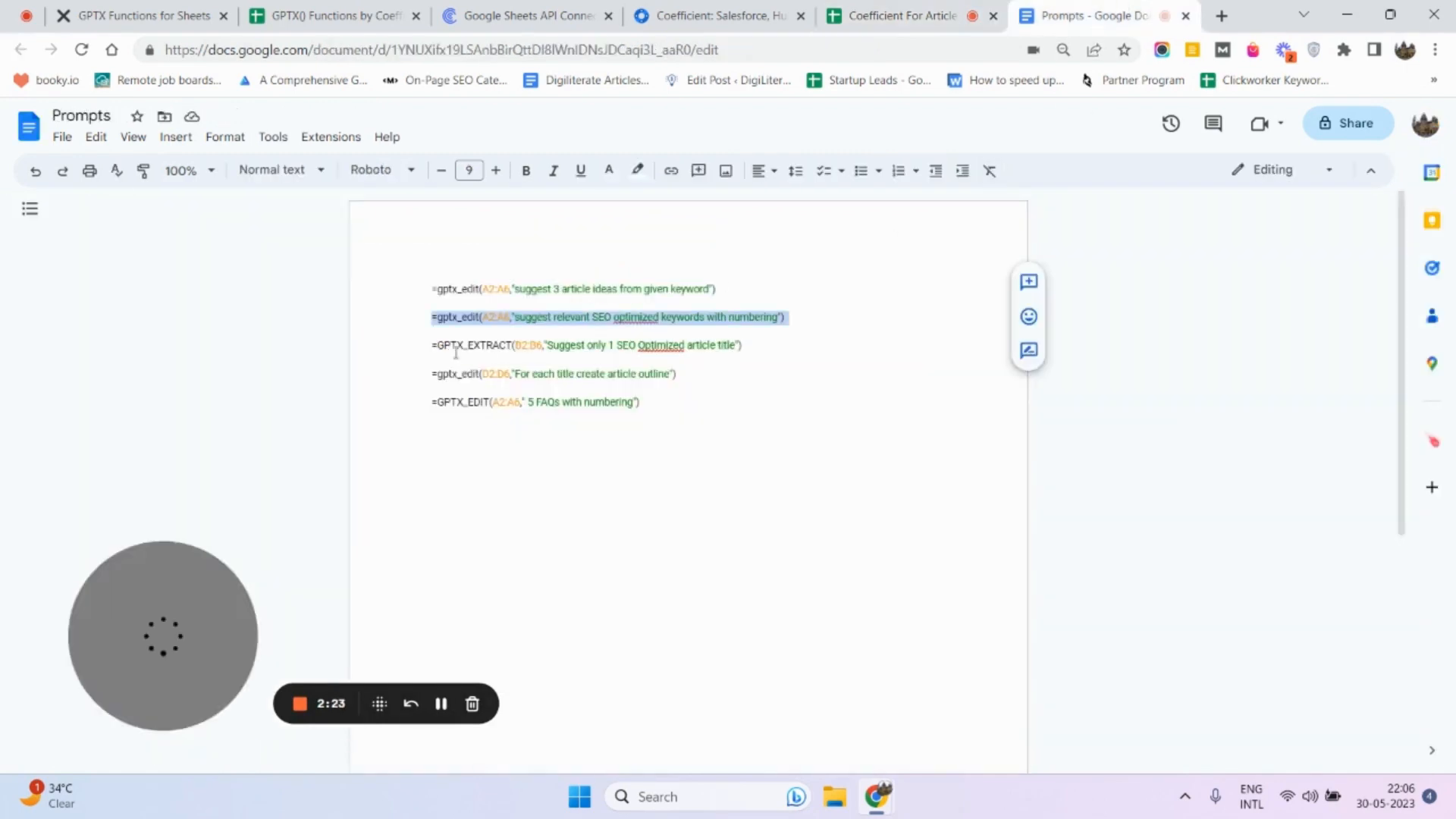
{"action": "left_click", "coordinate": [895, 15]}
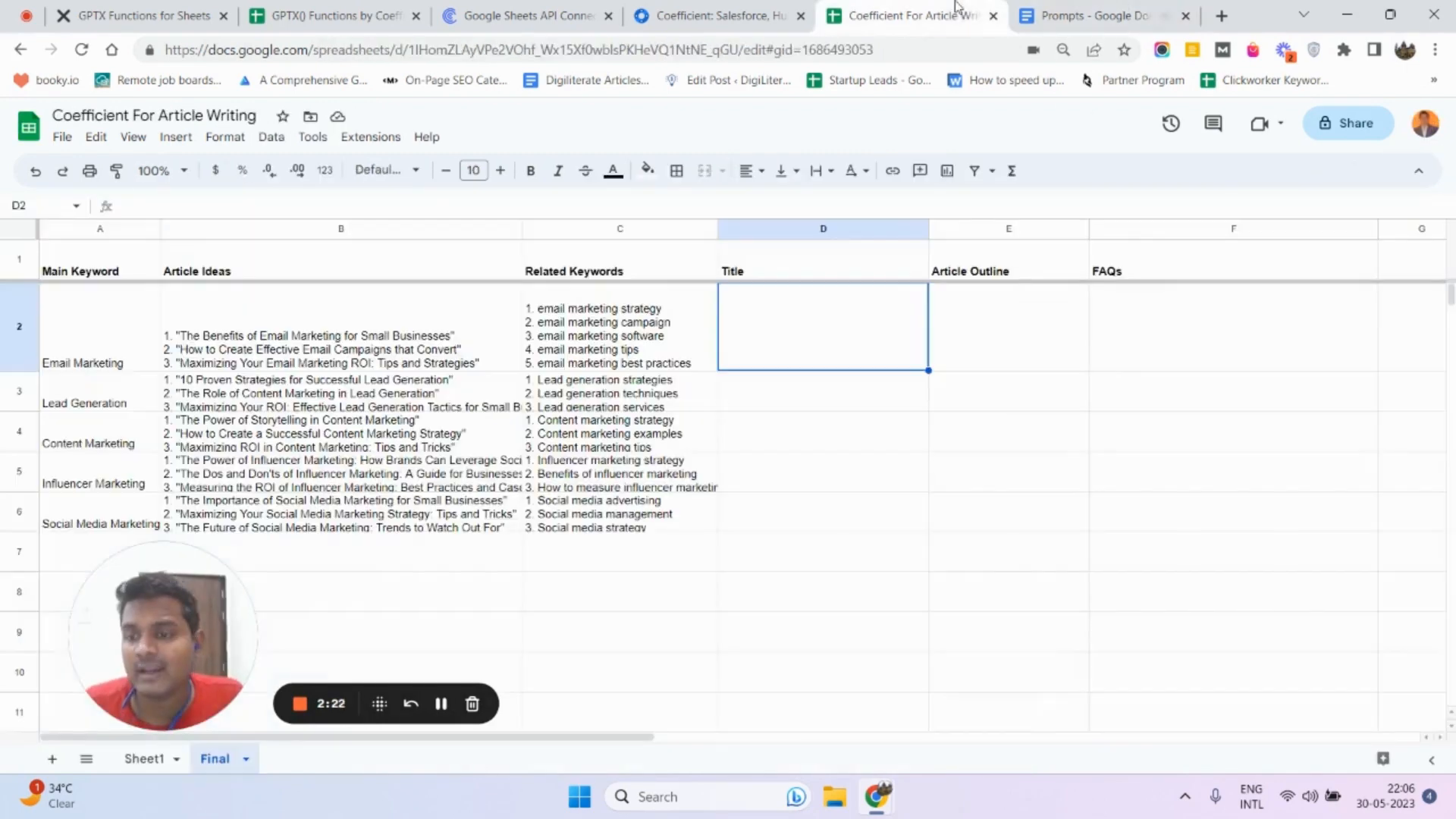
- Enter =GPTX_EXTRACT(B2:B6,"Suggest only 1 SEO Optimized article title") in D2
{"action": "left_click", "coordinate": [1093, 15]}
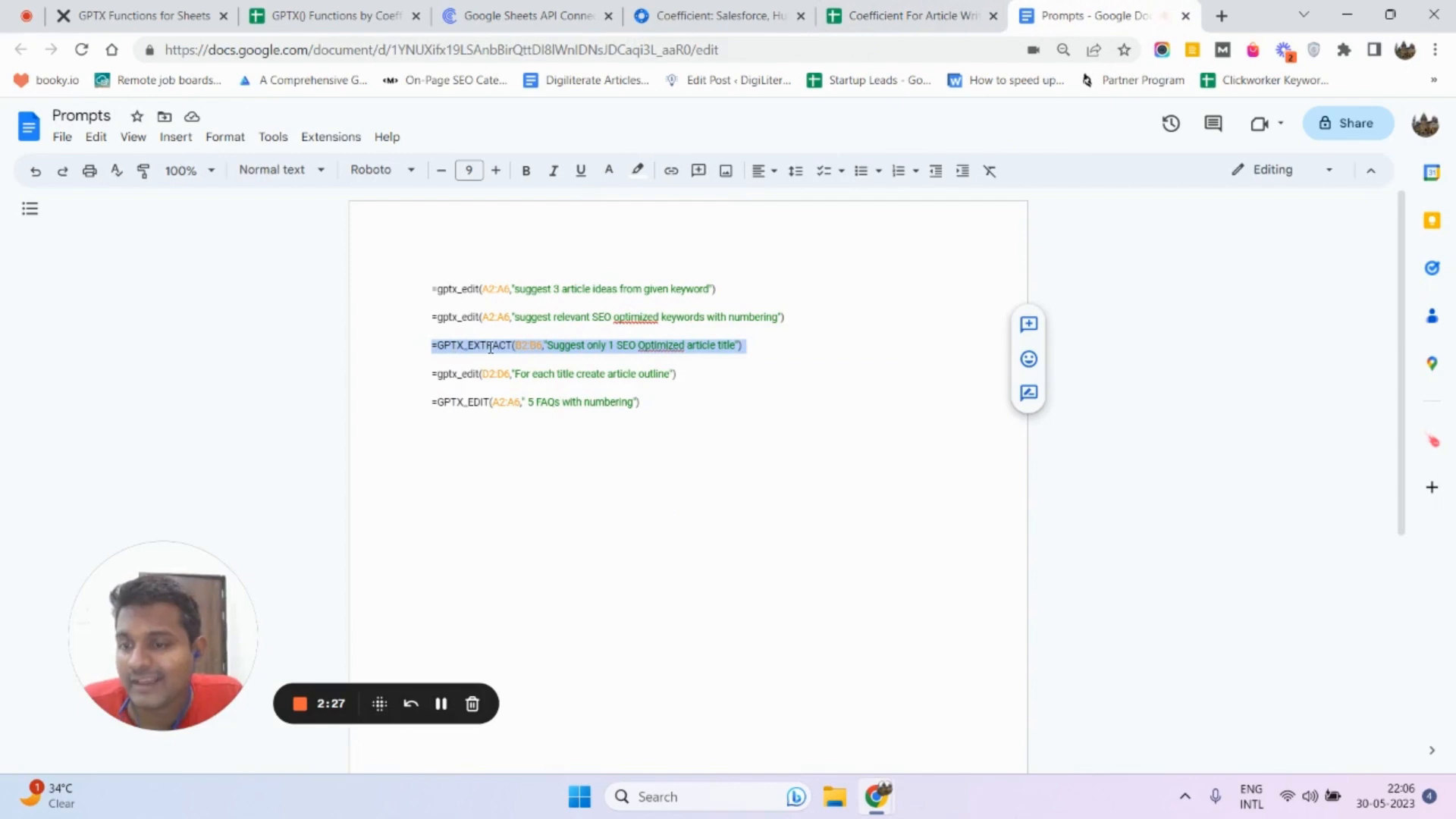
{"action": "left_click", "coordinate": [910, 15]}
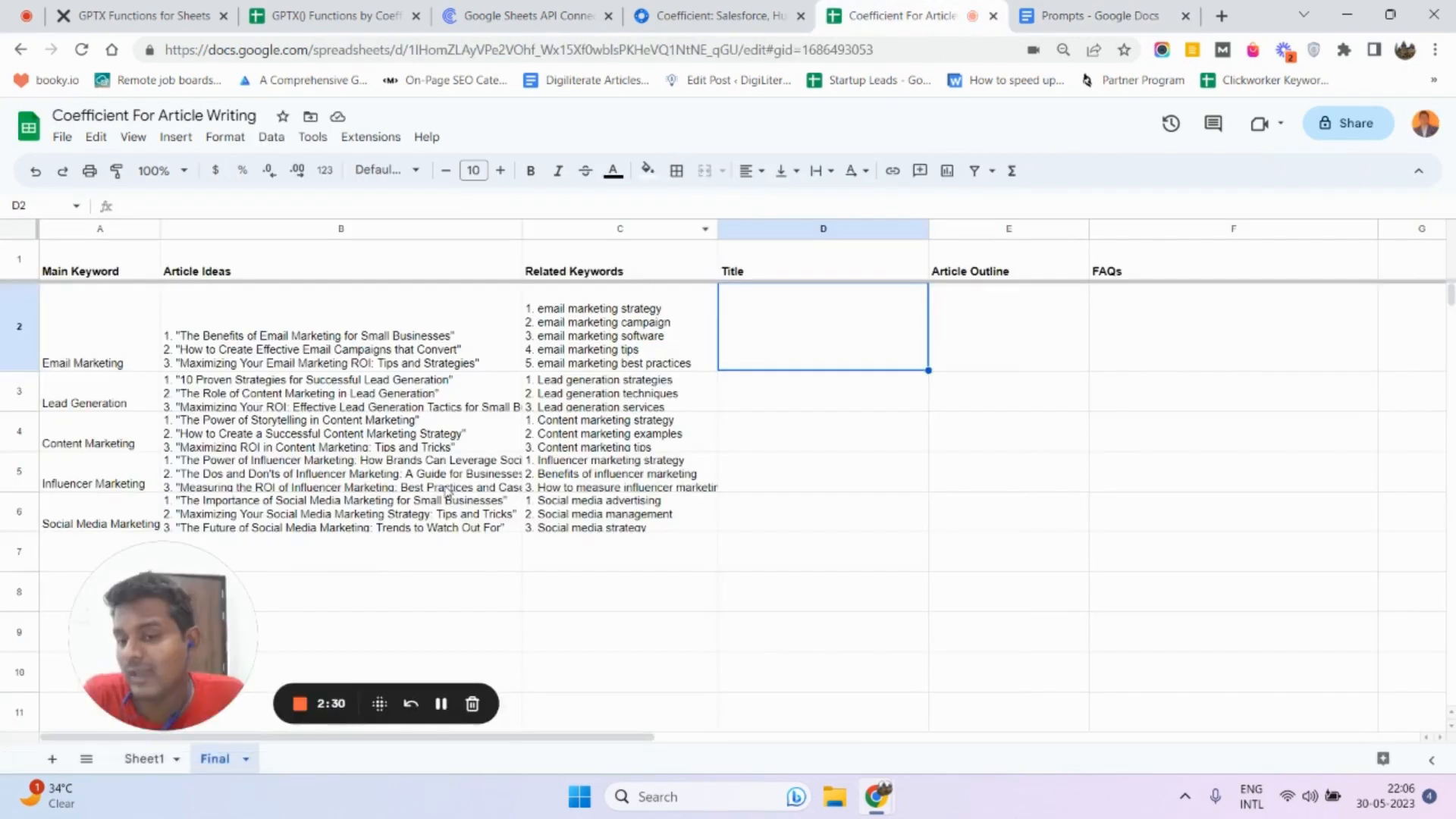
{"action": "type", "text": "=GPTX_EXTRACT(B2:B6,\"Suggest only 1 SEO Optimized article title\")"}
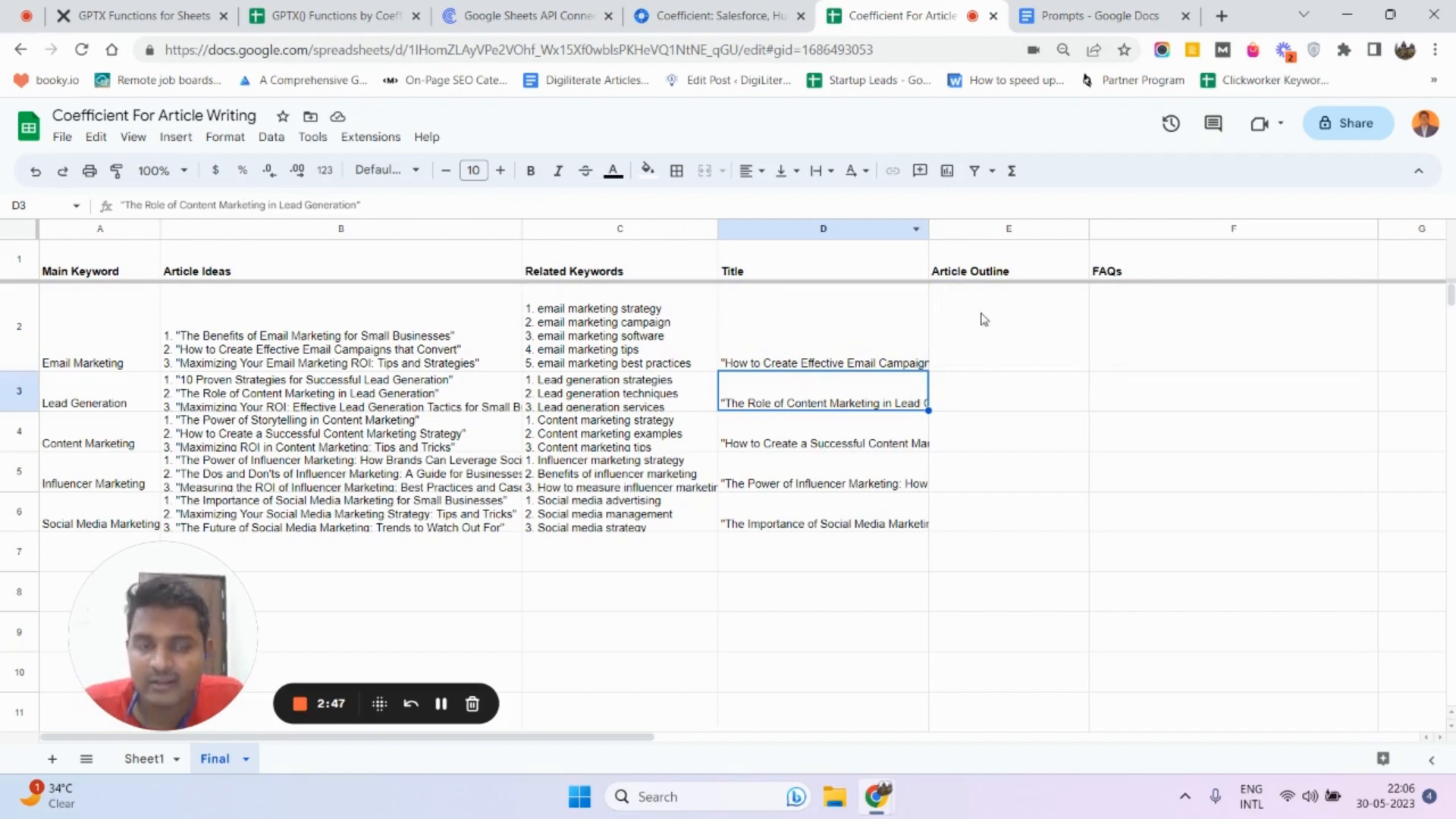
- Enter =gptx_edit(D2:D6,"For each title create article outline") in E2
{"action": "left_click", "coordinate": [1095, 15]}
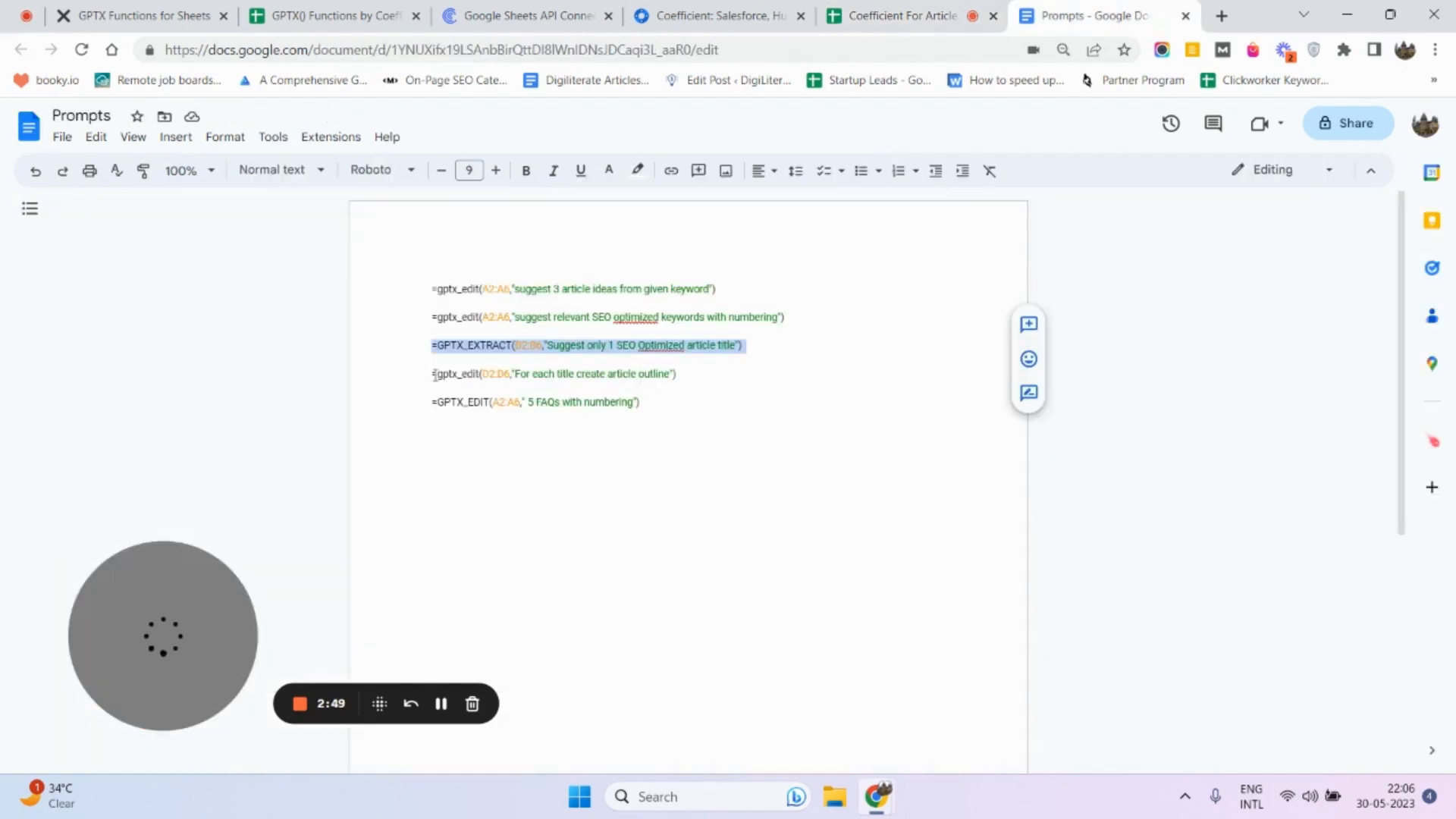
{"action": "left_click", "coordinate": [904, 15]}
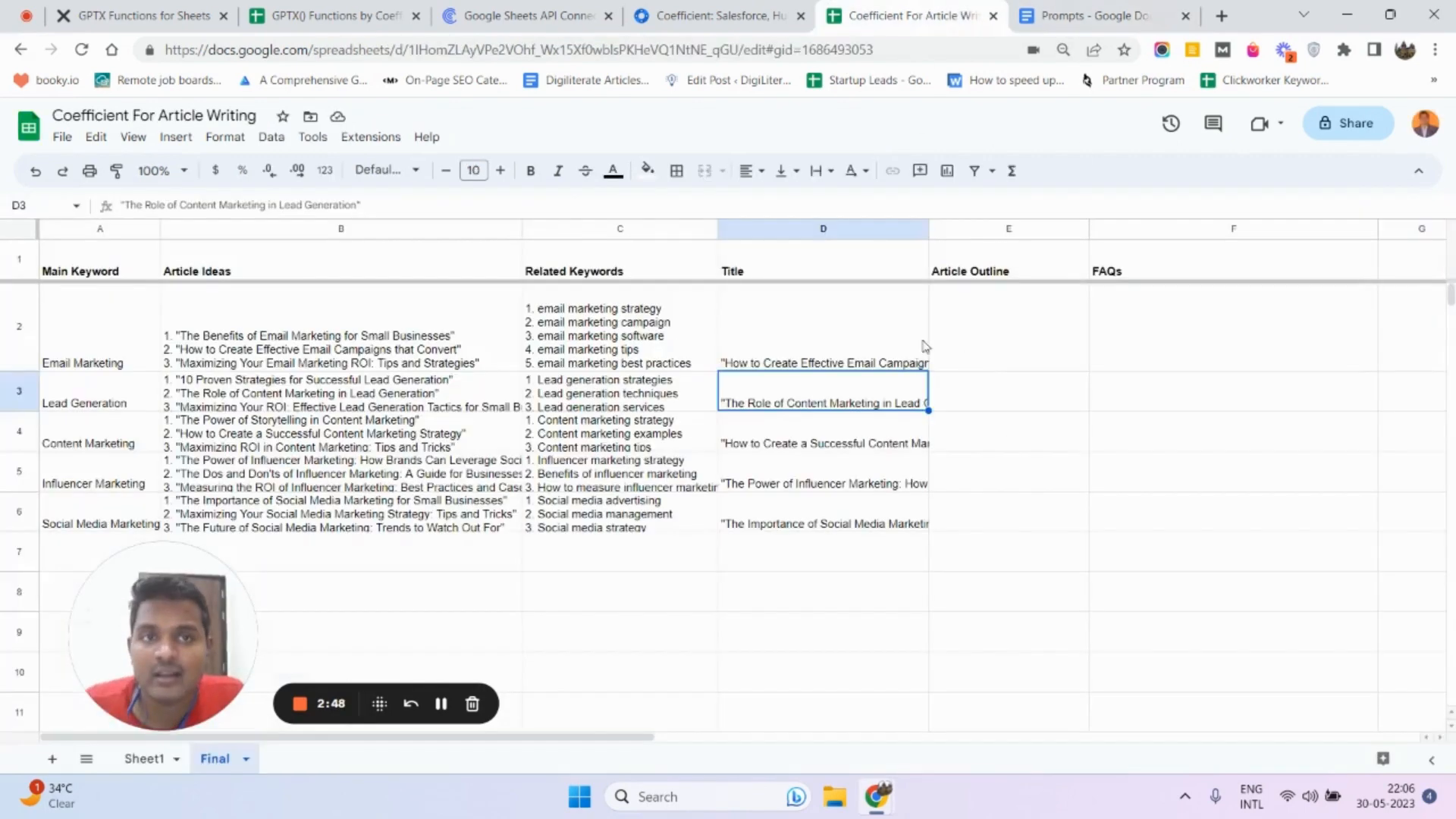
{"action": "type", "text": "=gptx_edit(D2:D6,\"For each title create article outline\")"}
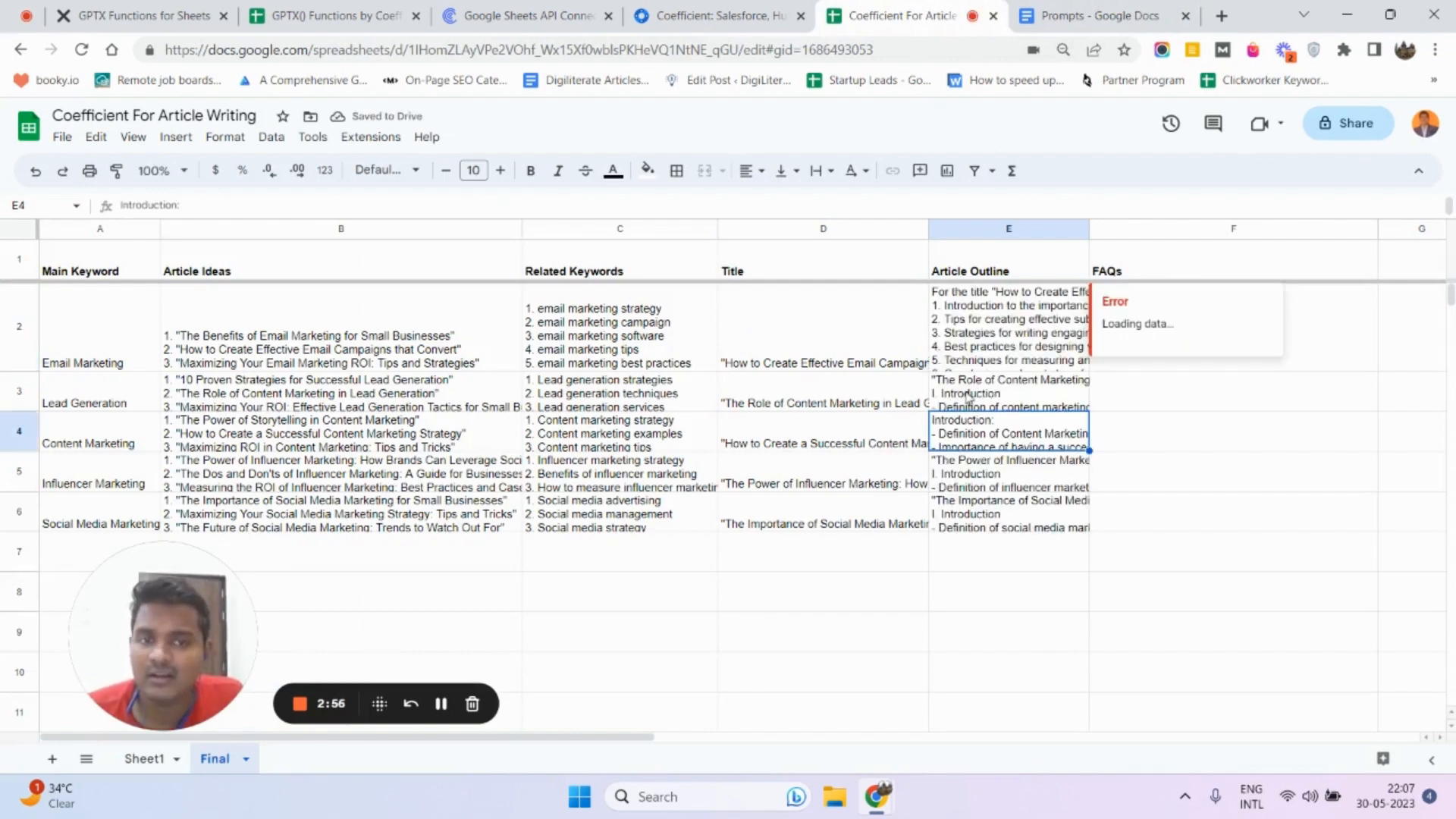
- Type =GPTX_EDIT(A2:A6," 5 FAQs with numbering") into F2
{"action": "left_click", "coordinate": [1099, 14]}
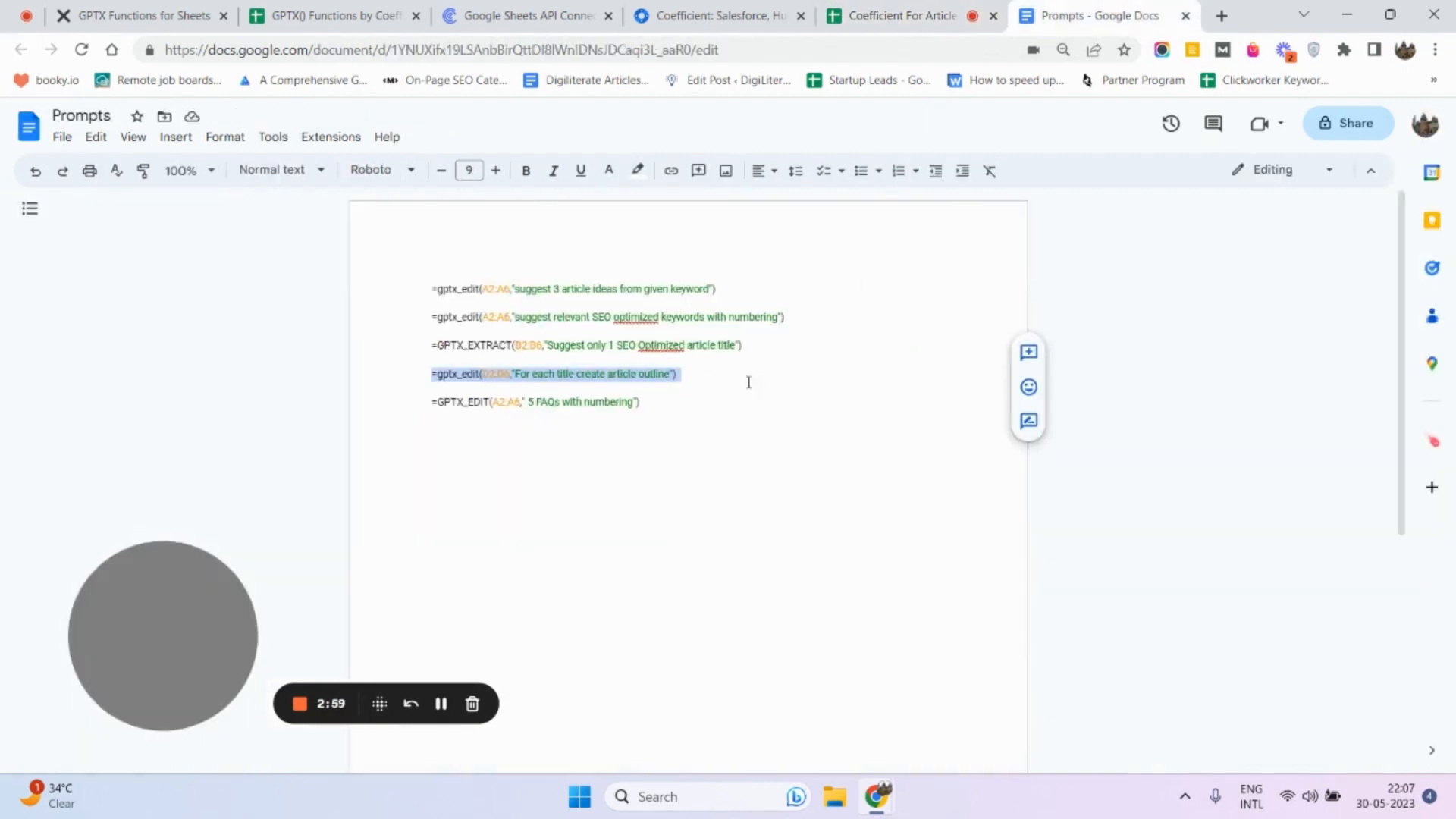
{"action": "left_click", "coordinate": [905, 15]}
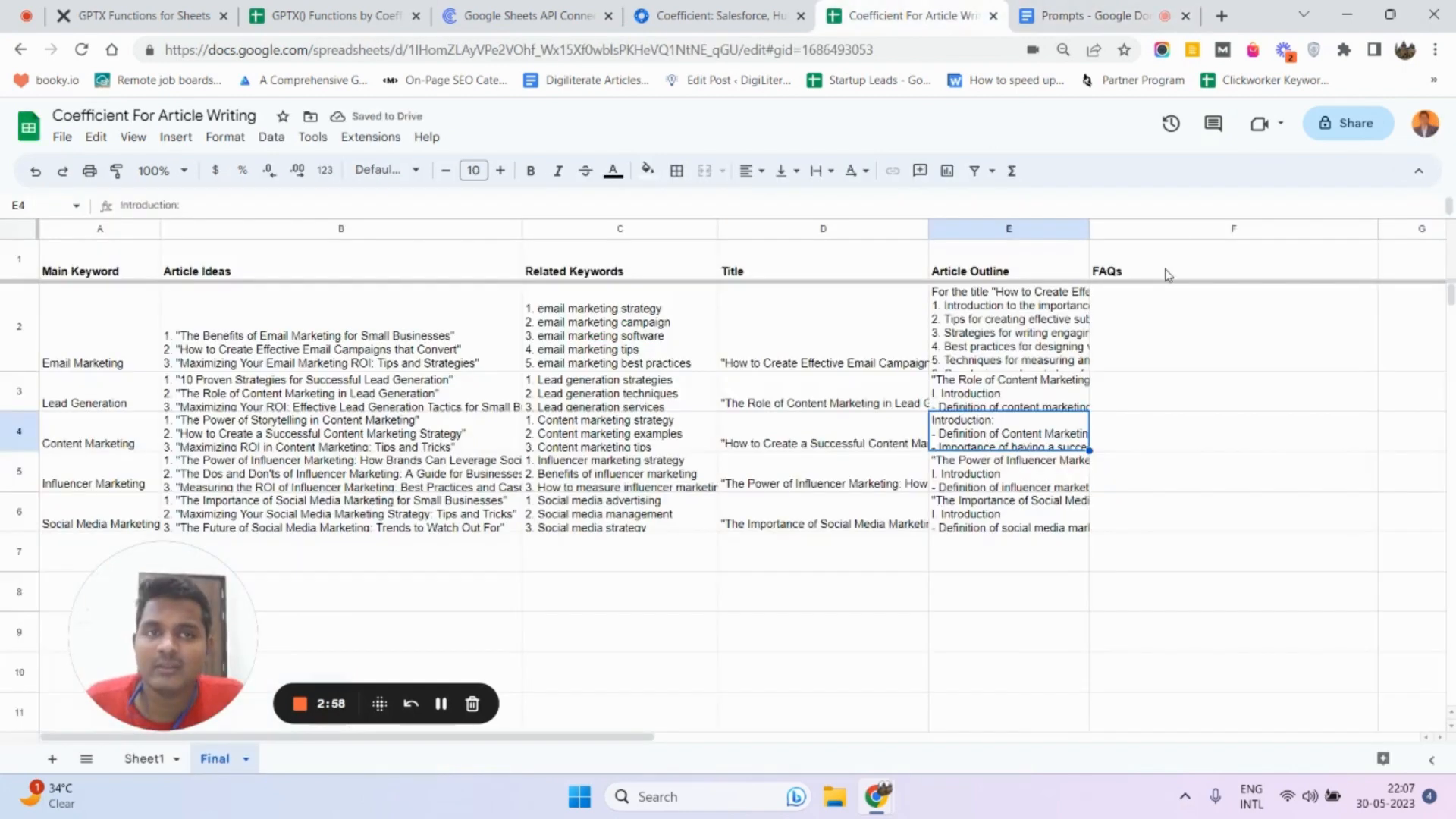
{"action": "type", "text": "=GPTX_EDIT(A2:A6,\" 5 FAQs with numbering\")"}
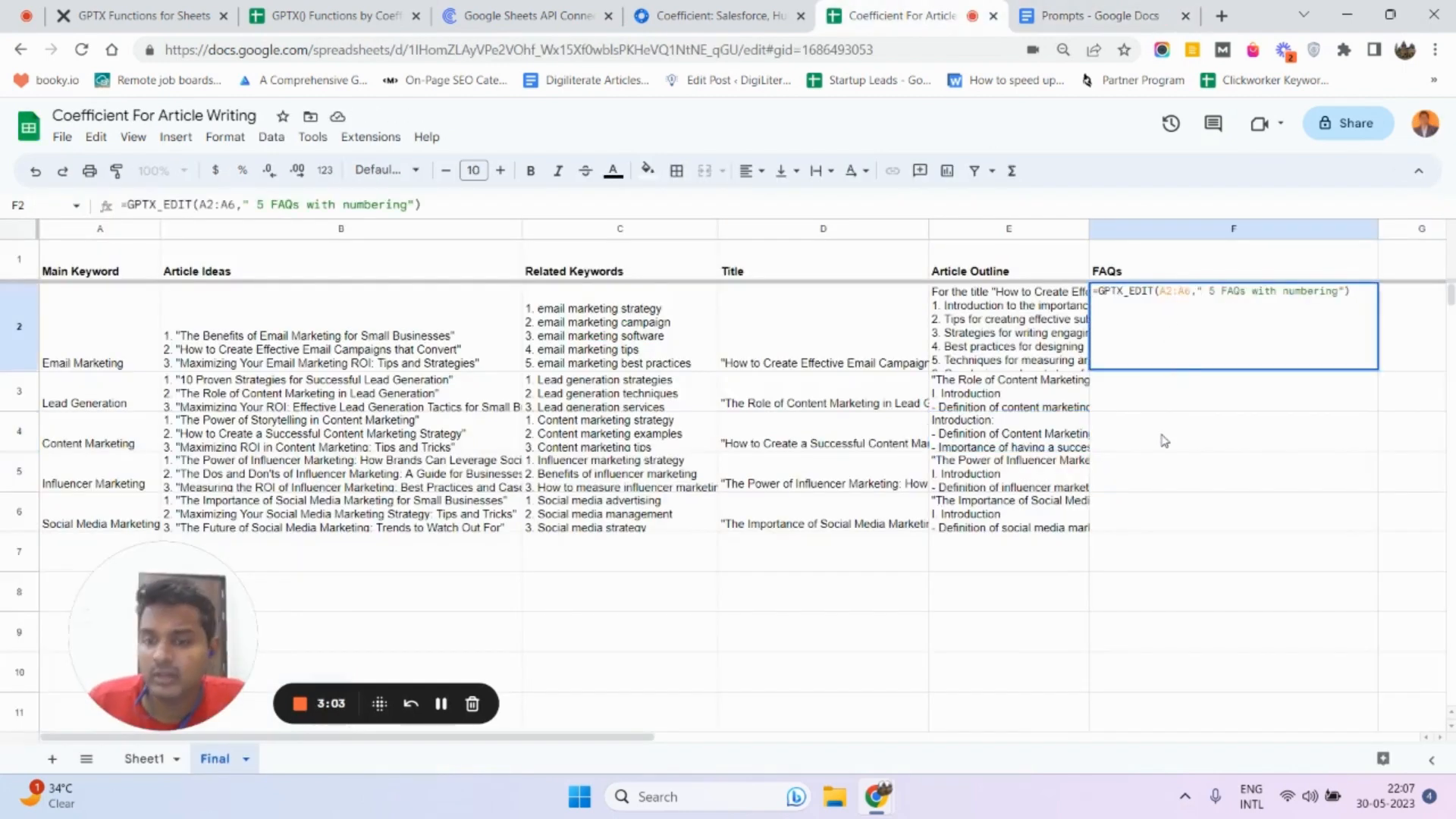